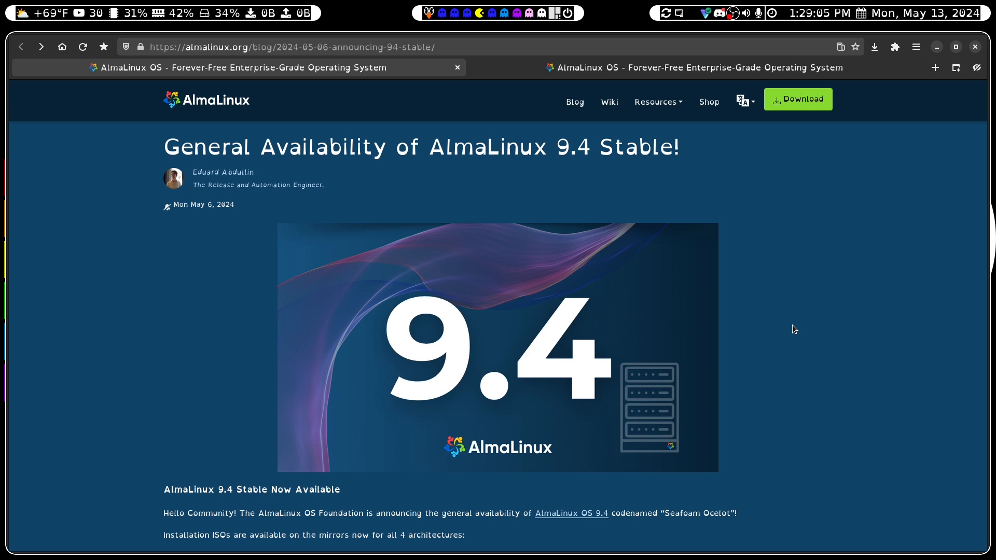
Step: Close the AlmaLinux 9.4 announcement tab, returning to the almalinux.org home page
click(457, 68)
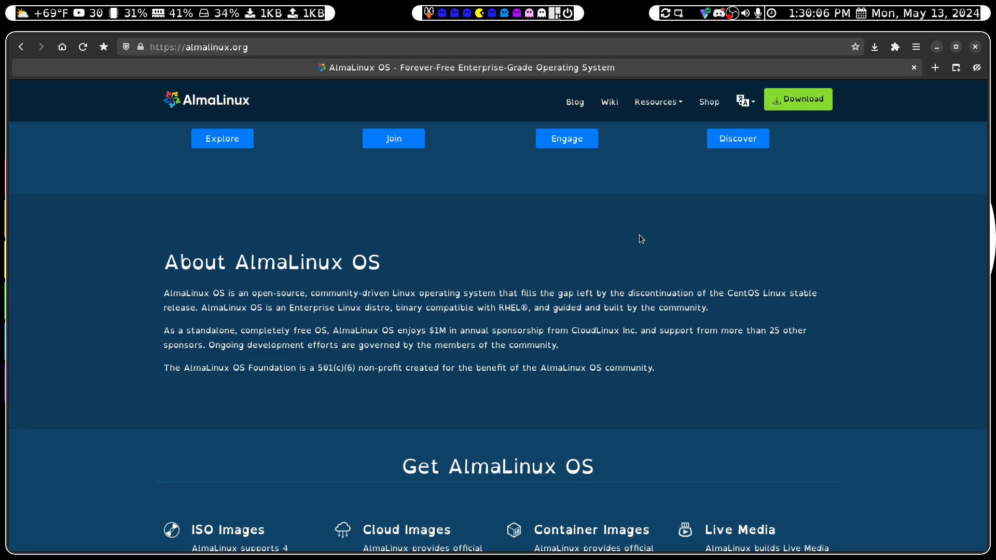
mouse_move(801, 199)
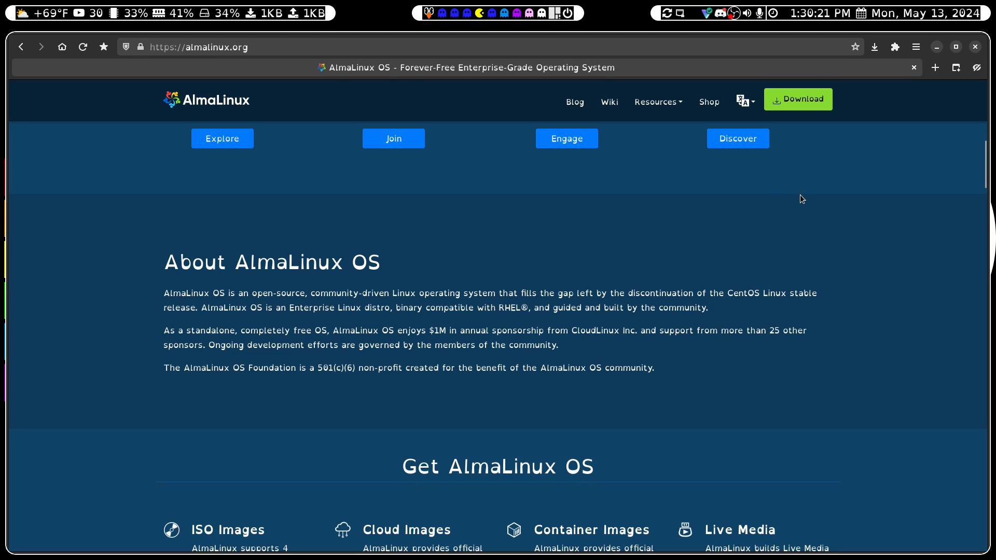
mouse_move(801, 100)
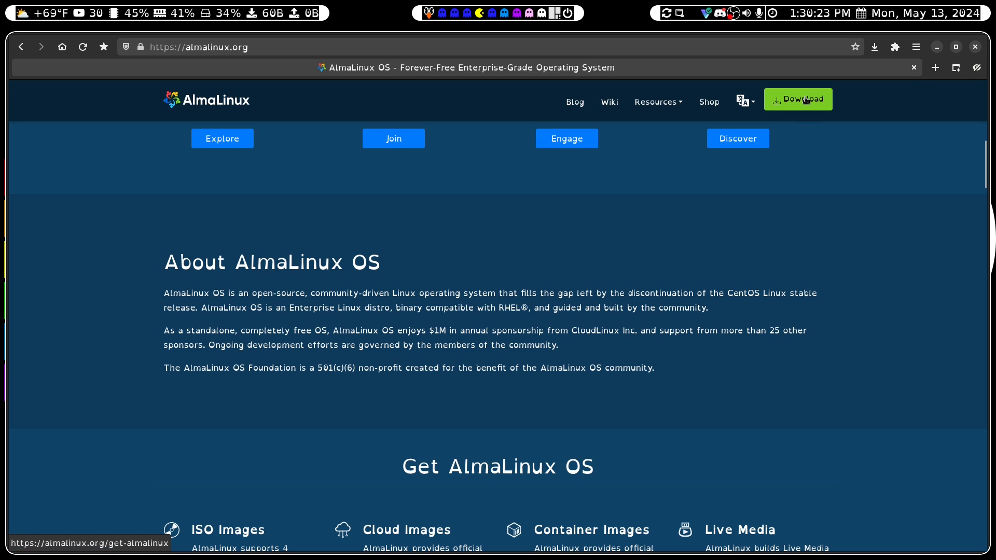
Step: Go to the Download page and bring the ISO Images list for 9.4 and 8.9 into view
click(797, 99)
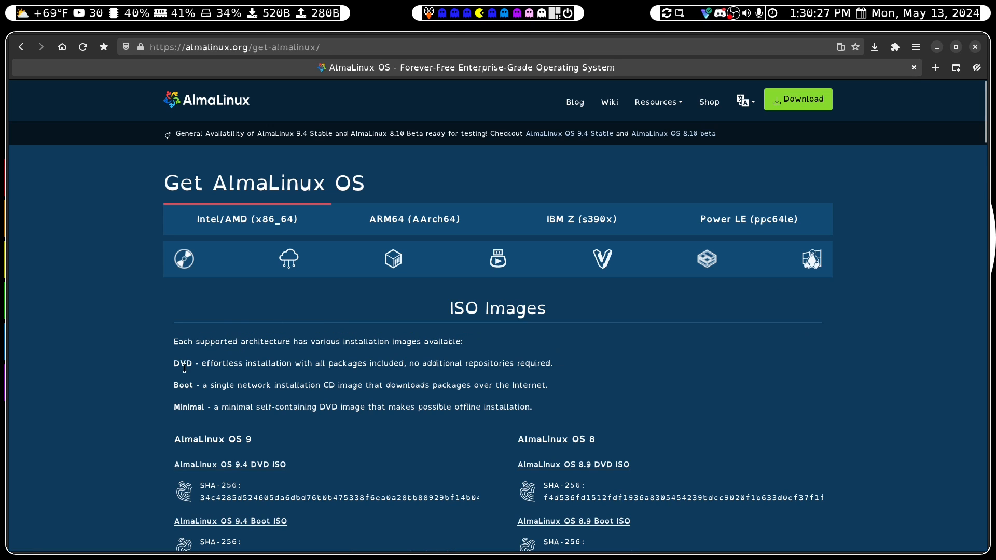
scroll(down, 3)
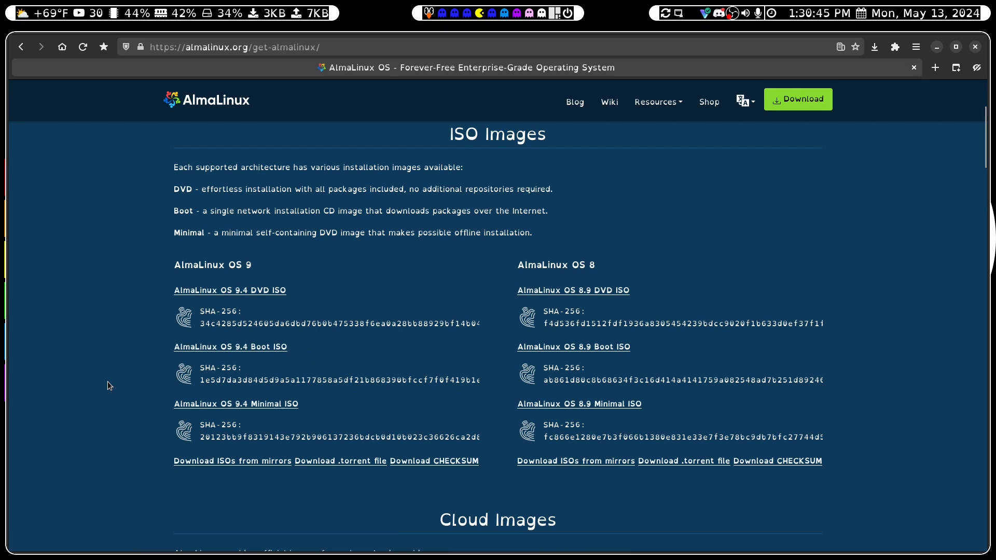
mouse_move(496, 320)
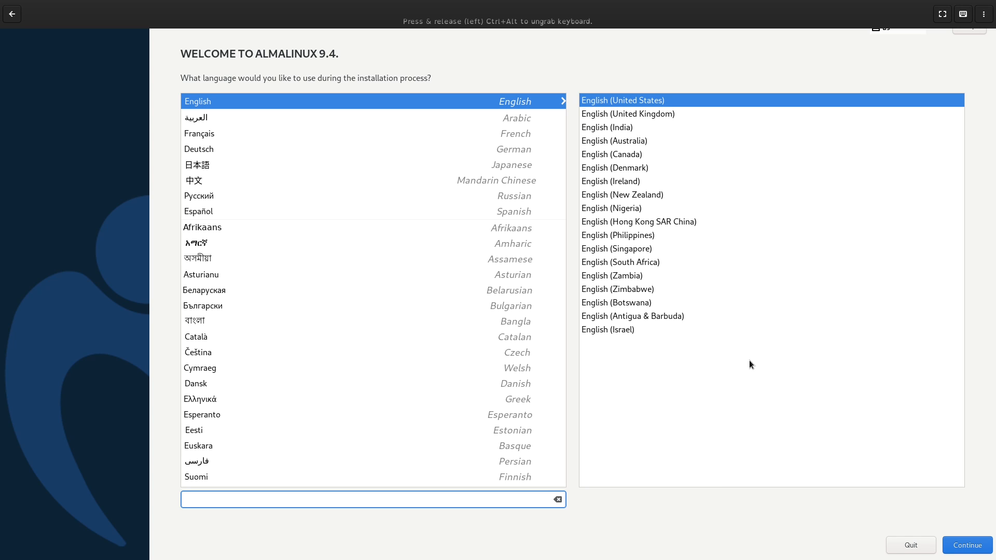
click(374, 498)
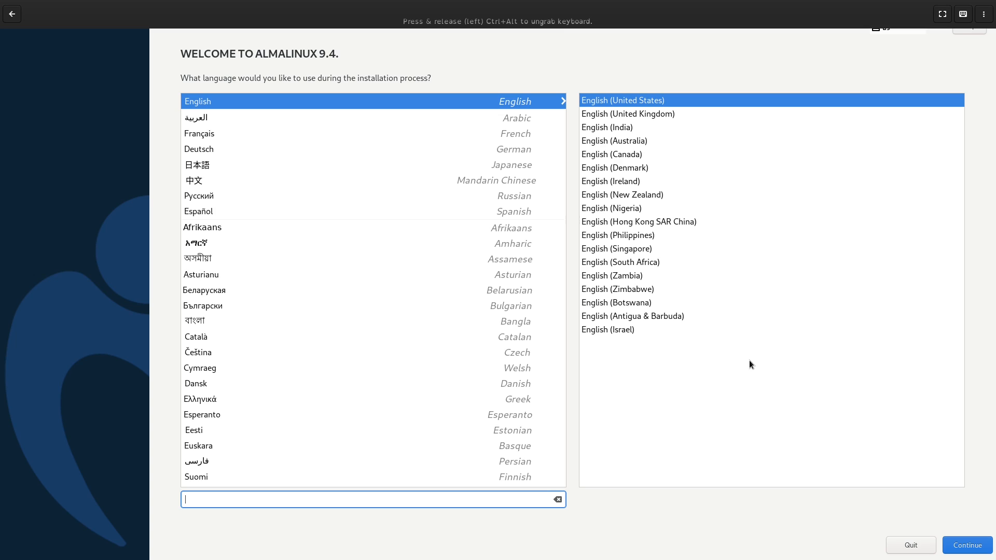
mouse_move(856, 454)
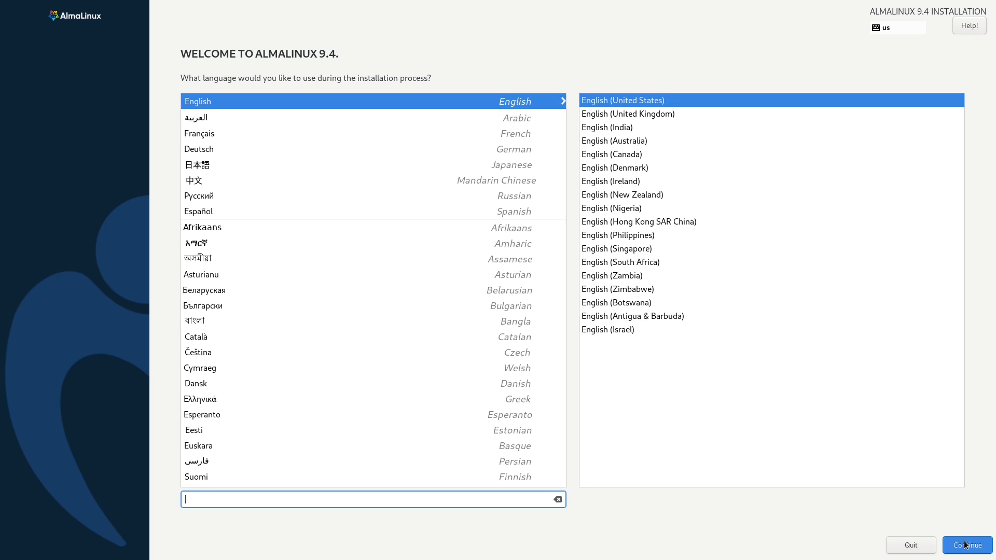
Step: Accept English (United States) and continue to the Installation Summary
click(966, 544)
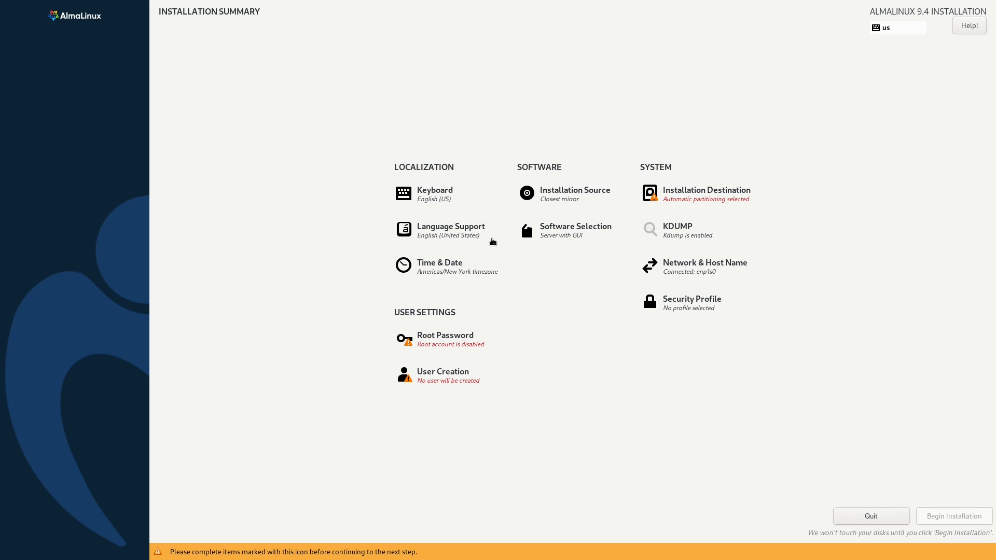
mouse_move(514, 276)
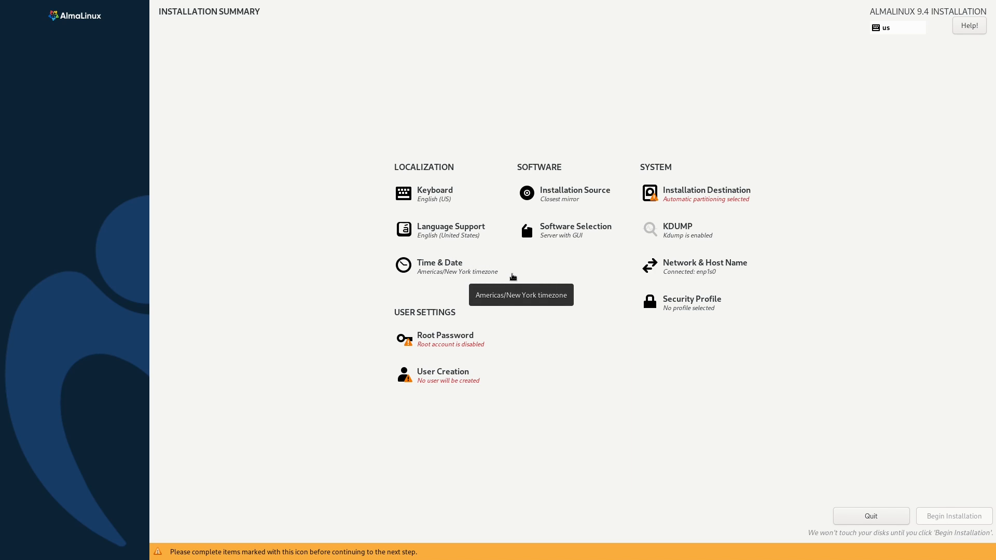
mouse_move(593, 208)
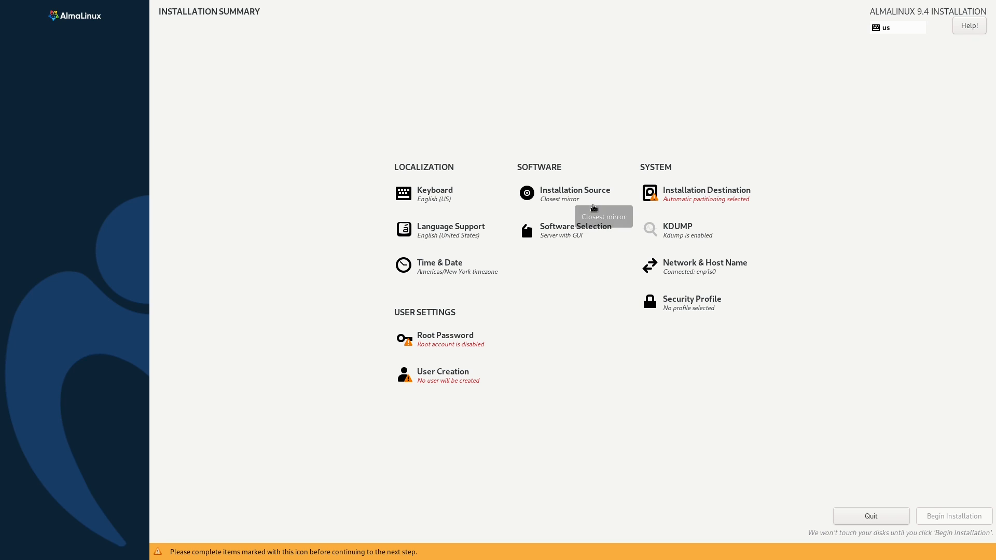
mouse_move(580, 254)
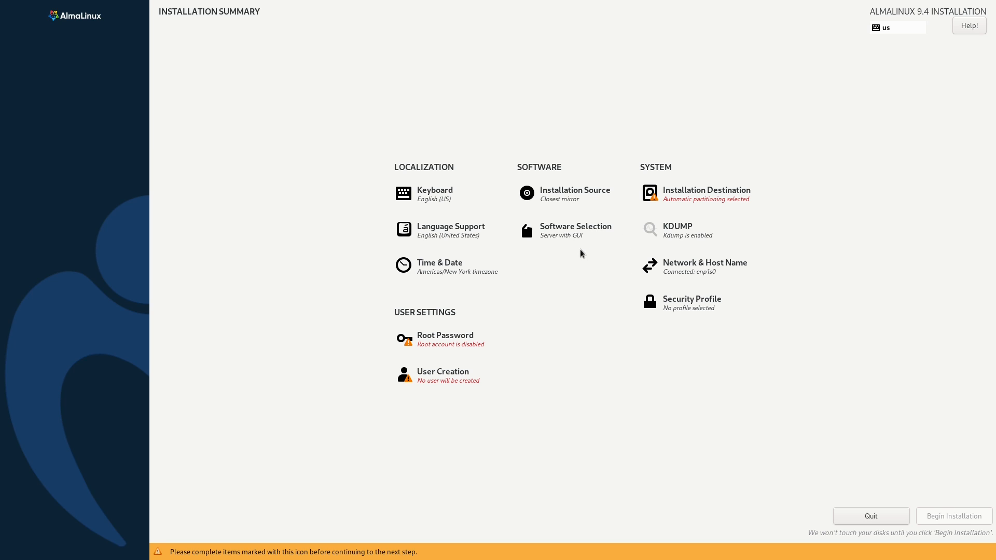
mouse_move(566, 258)
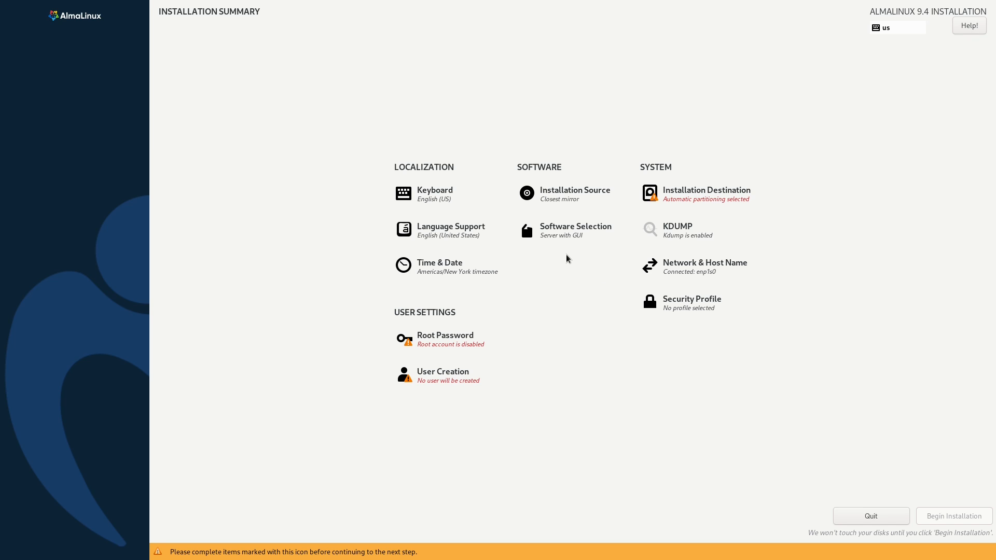
mouse_move(688, 197)
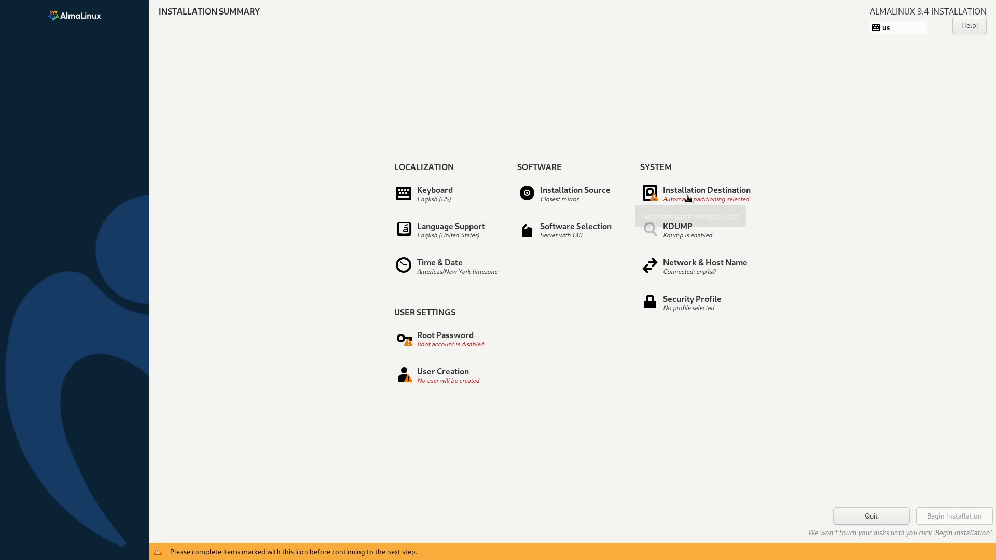
Step: Confirm the 20 GiB vda disk as Installation Destination with automatic partitioning
click(706, 194)
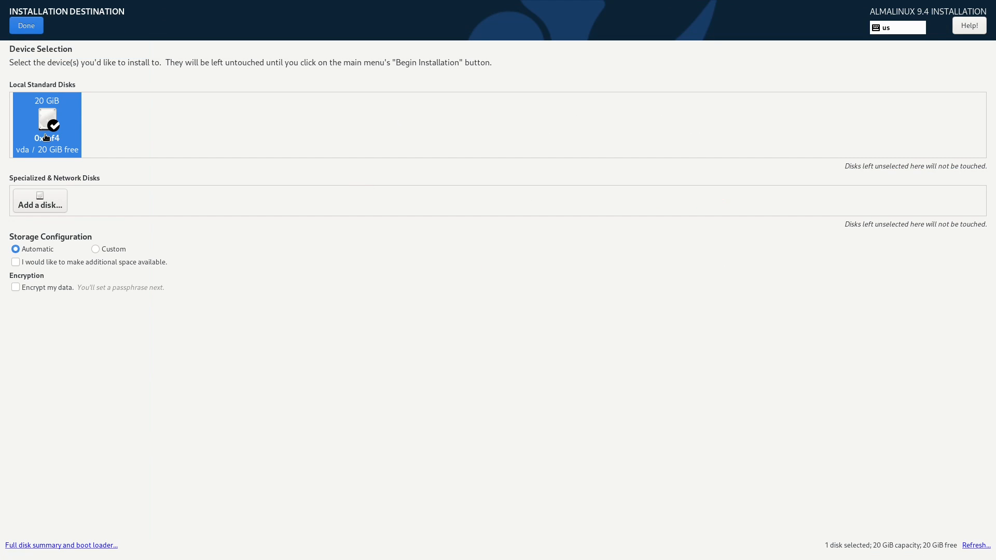
mouse_move(45, 131)
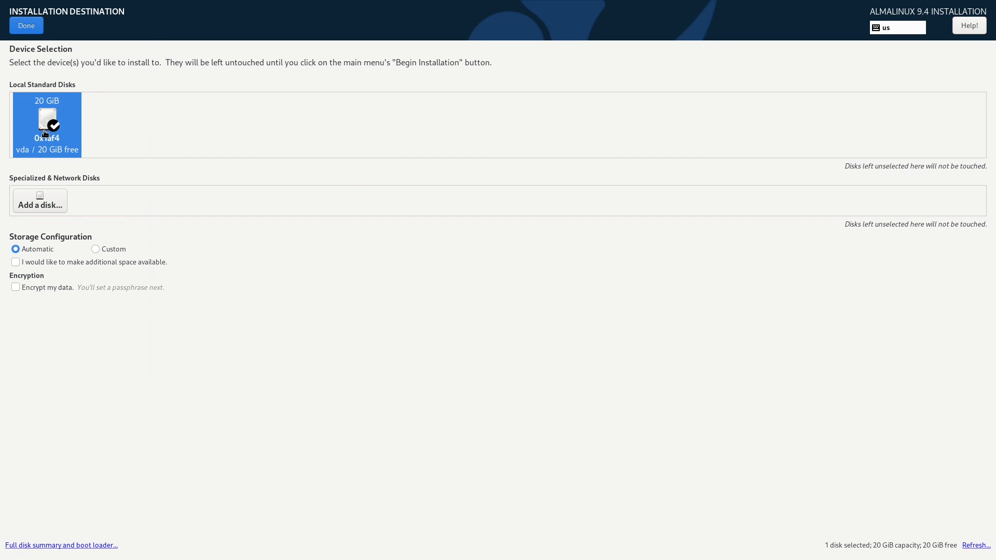
mouse_move(142, 225)
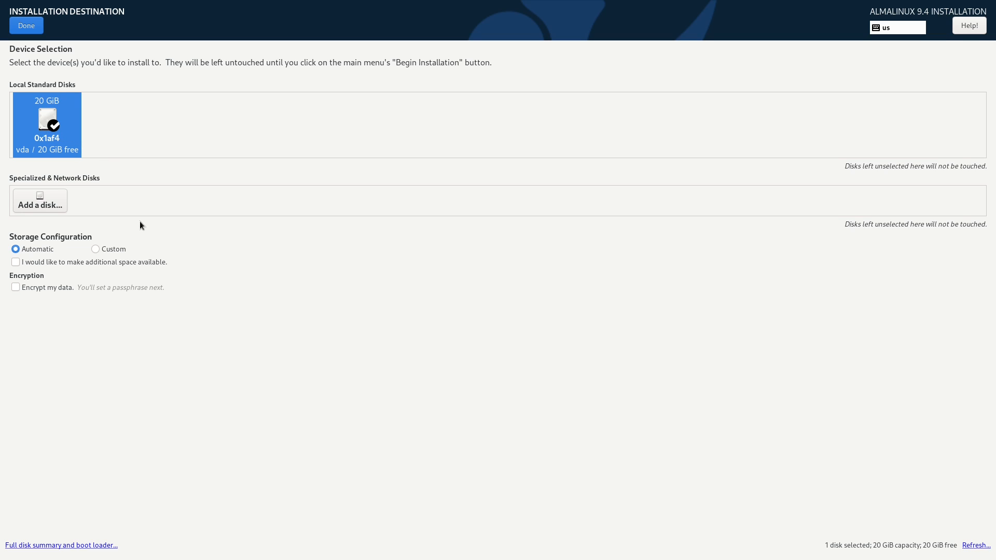
mouse_move(113, 177)
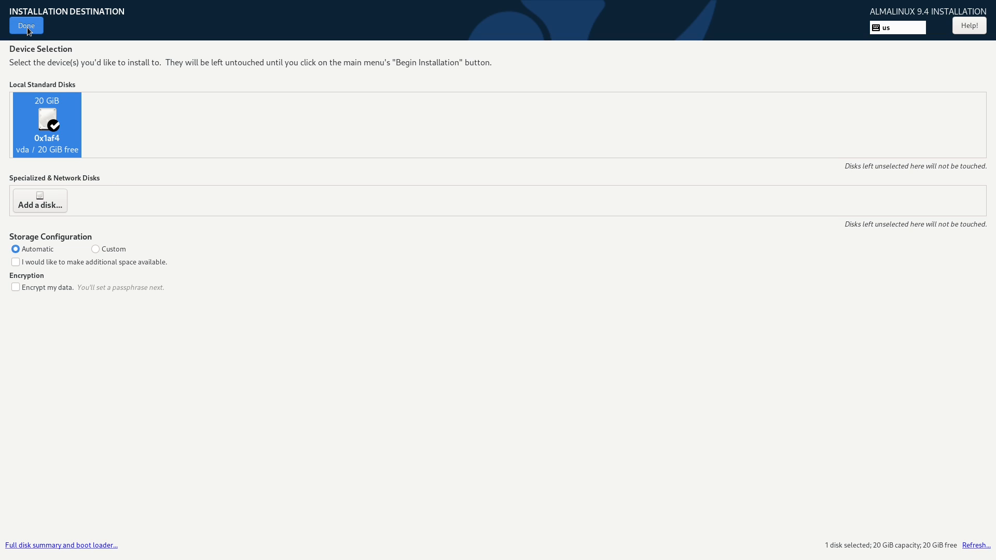
click(26, 24)
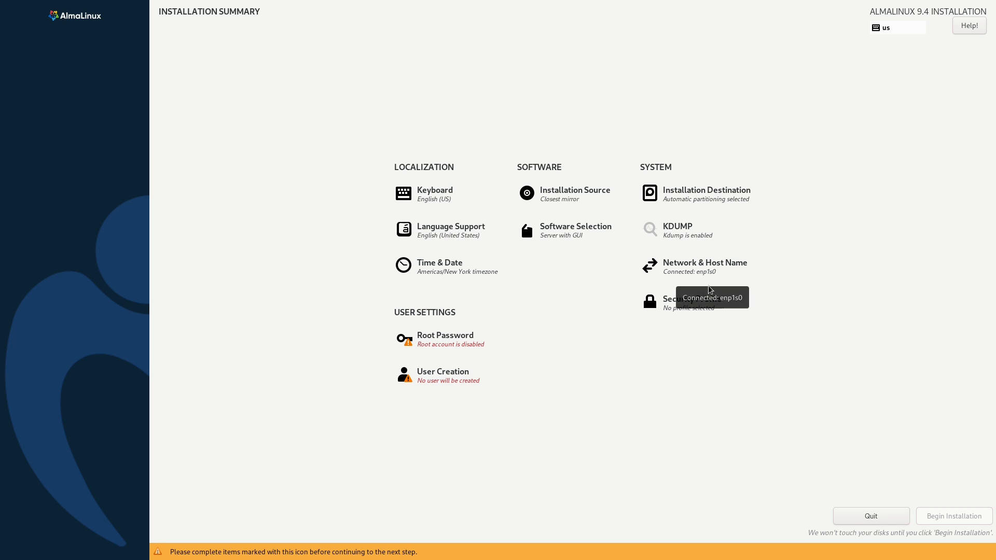
Step: Set and confirm a root password in the installer summary
click(445, 340)
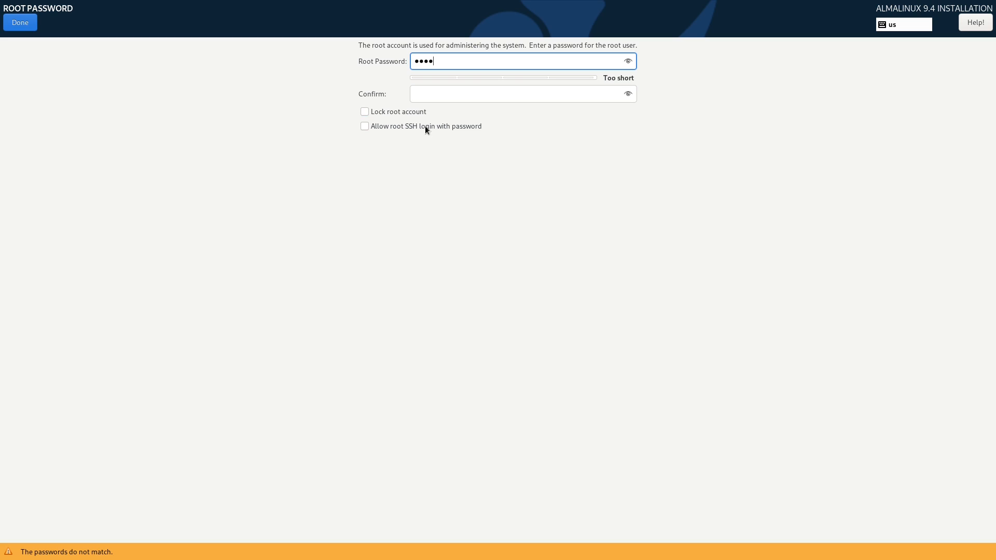
text(•••)
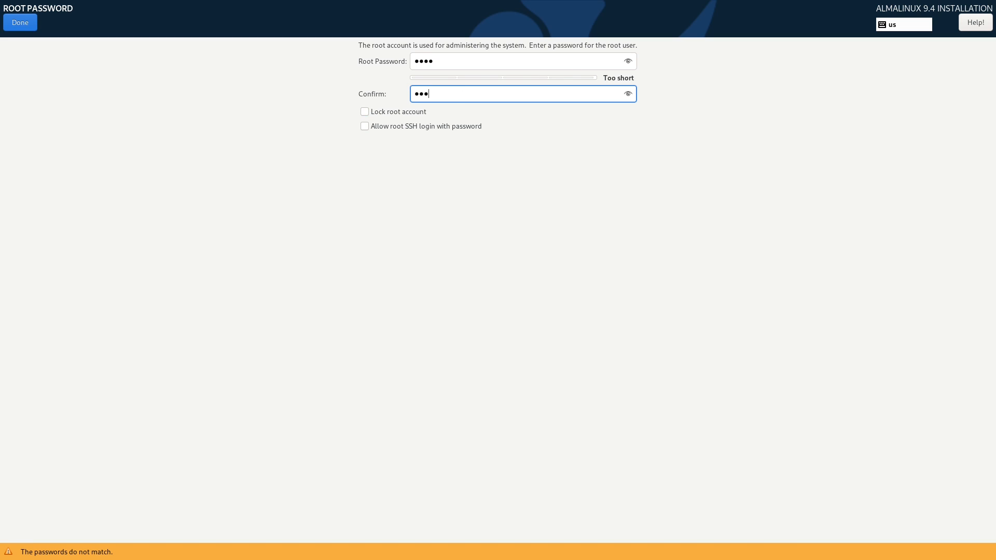
click(19, 22)
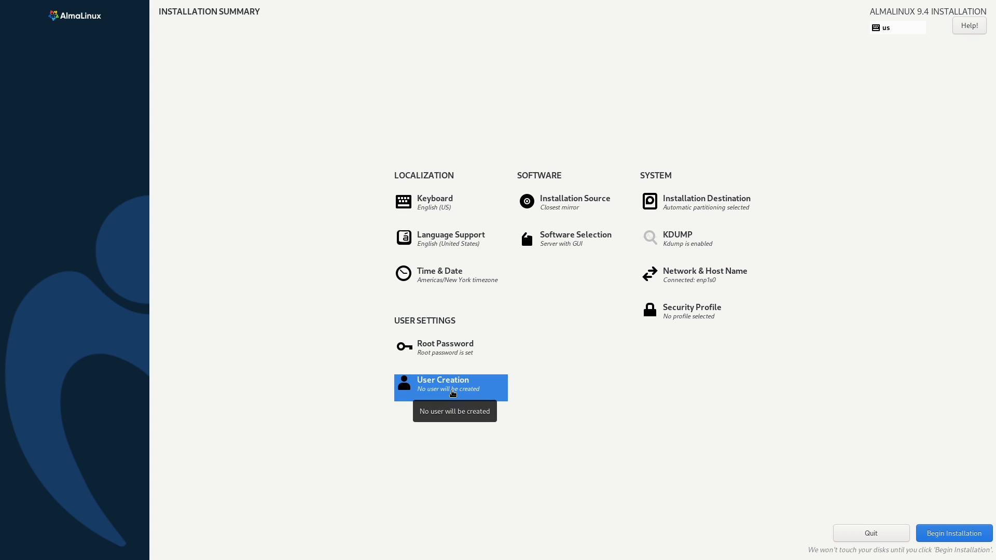
Step: Create an administrator user account named Zipux with a password
click(452, 384)
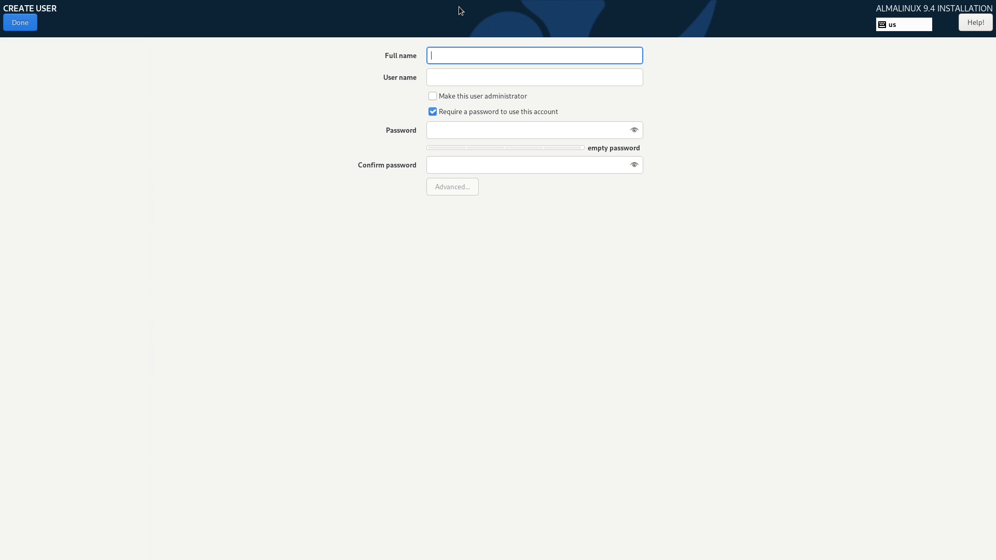
text(Zipux)
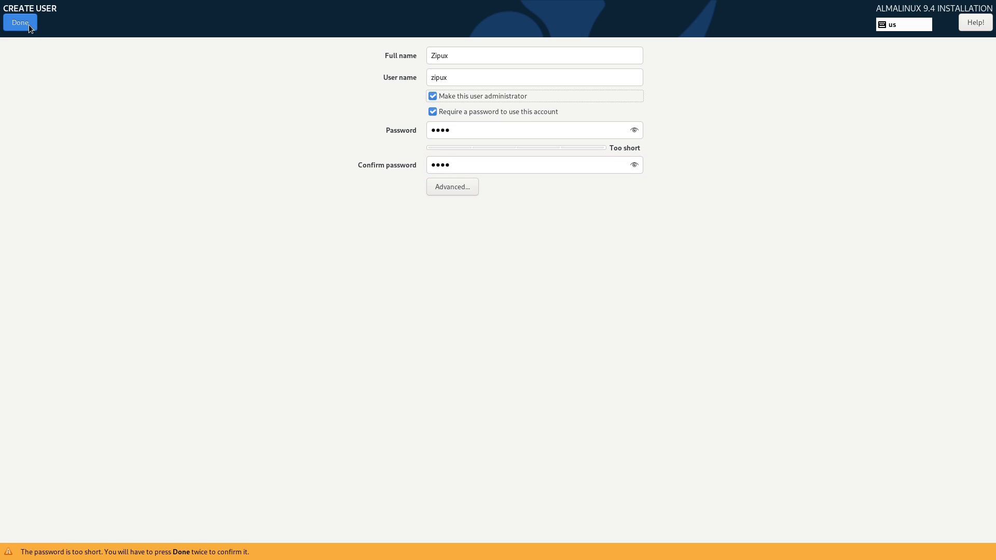
click(20, 22)
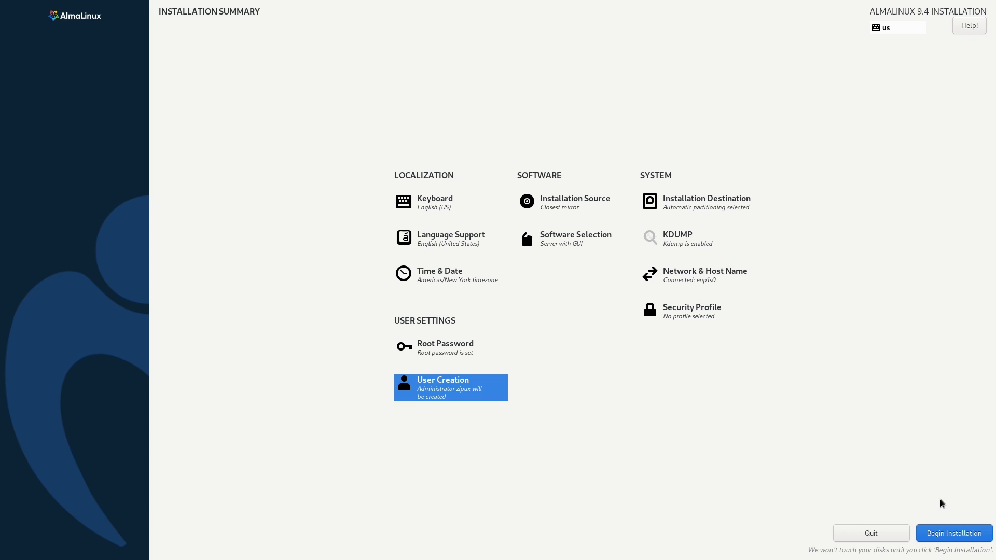
mouse_move(906, 469)
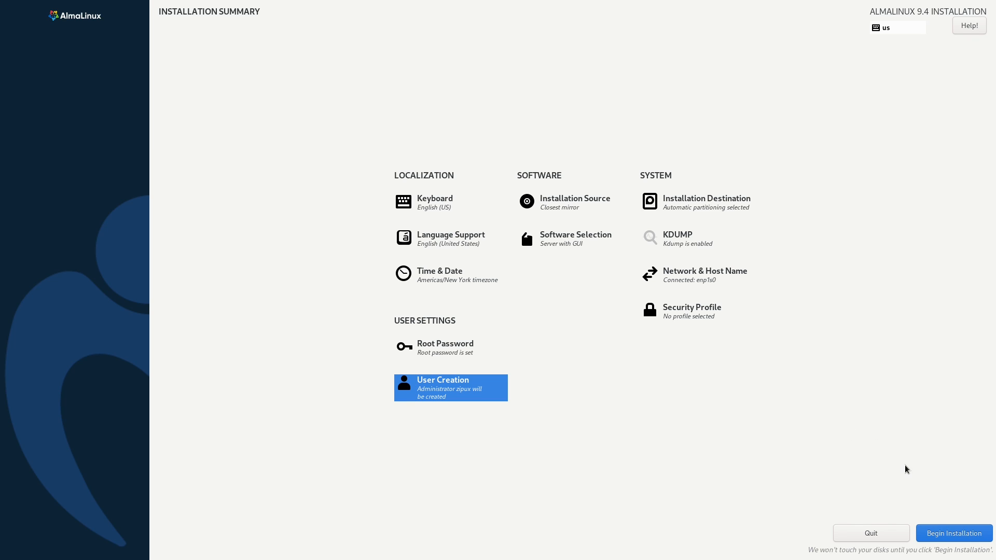
mouse_move(955, 516)
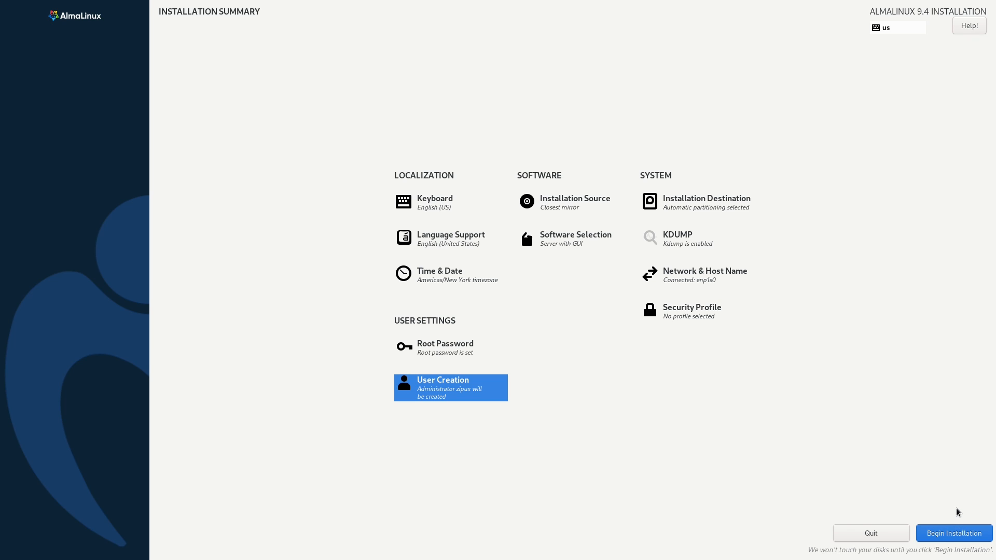
Step: Begin the installation, then decline the Welcome to AlmaLinux guided tour on first boot
click(953, 533)
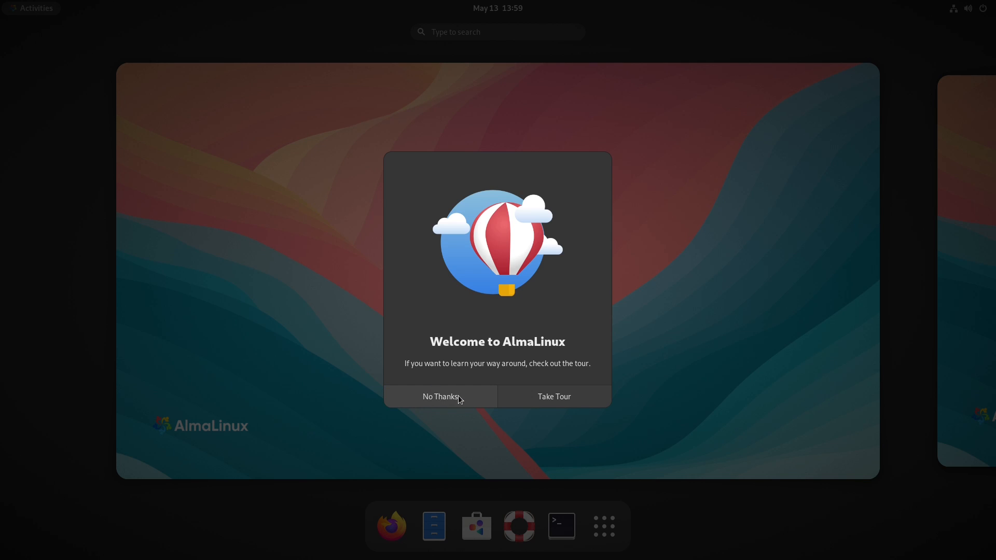
click(439, 396)
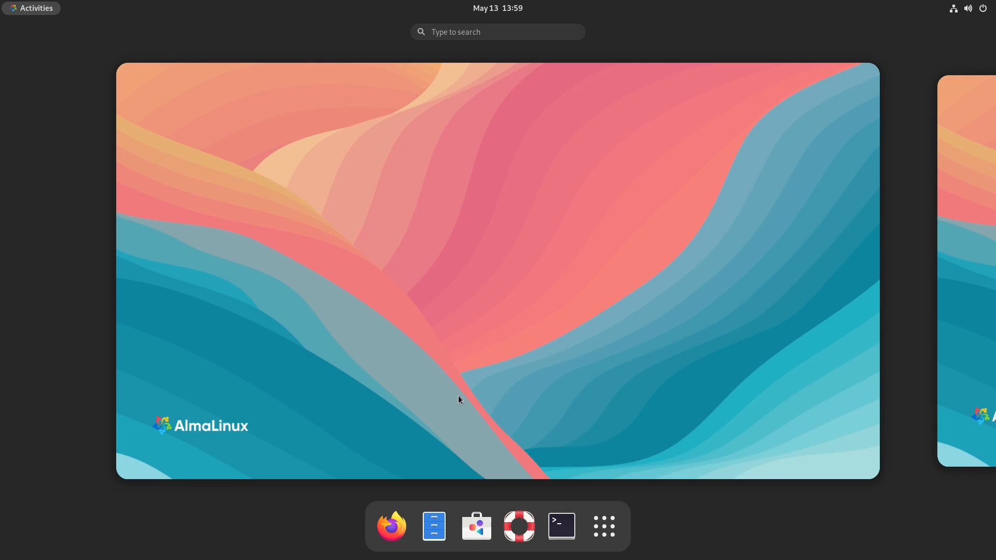
mouse_move(347, 423)
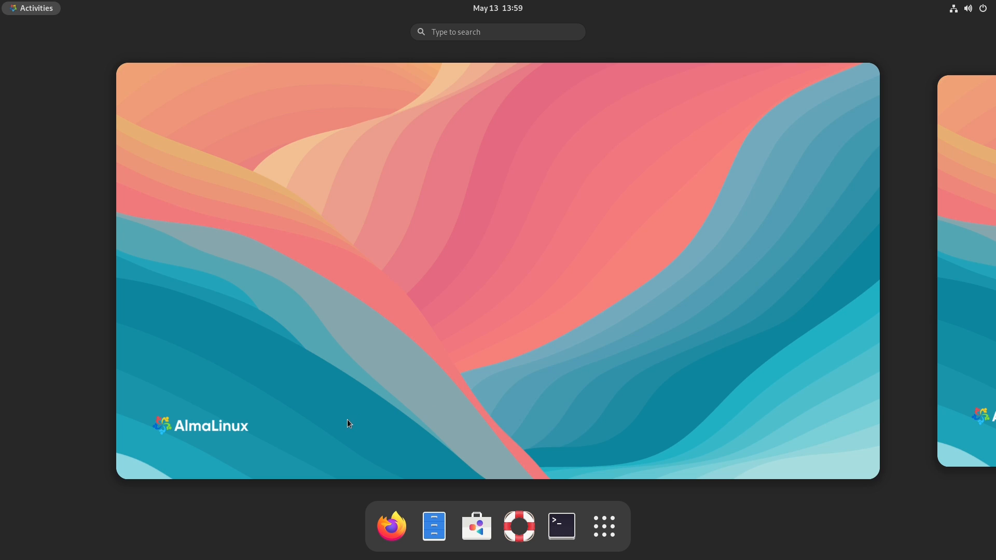
mouse_move(383, 240)
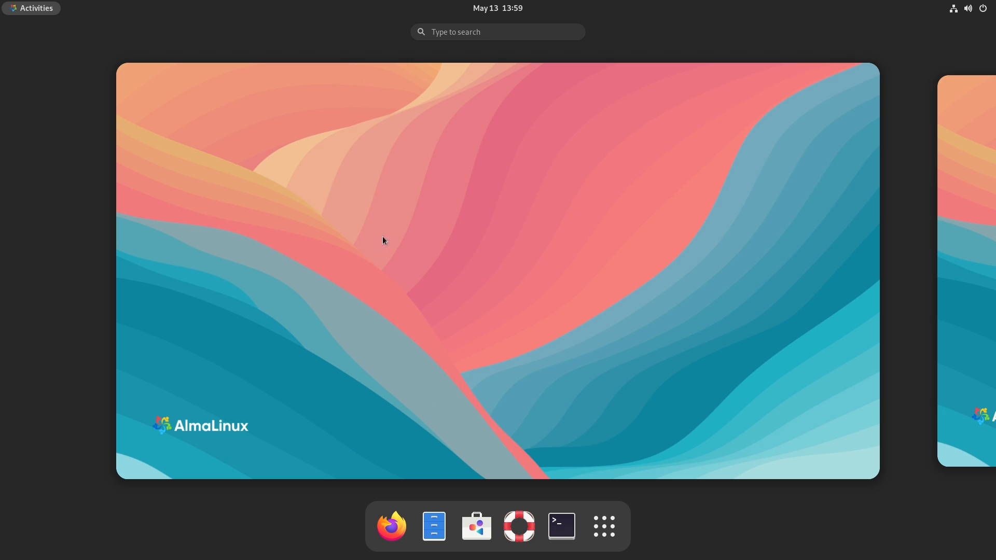
mouse_move(388, 208)
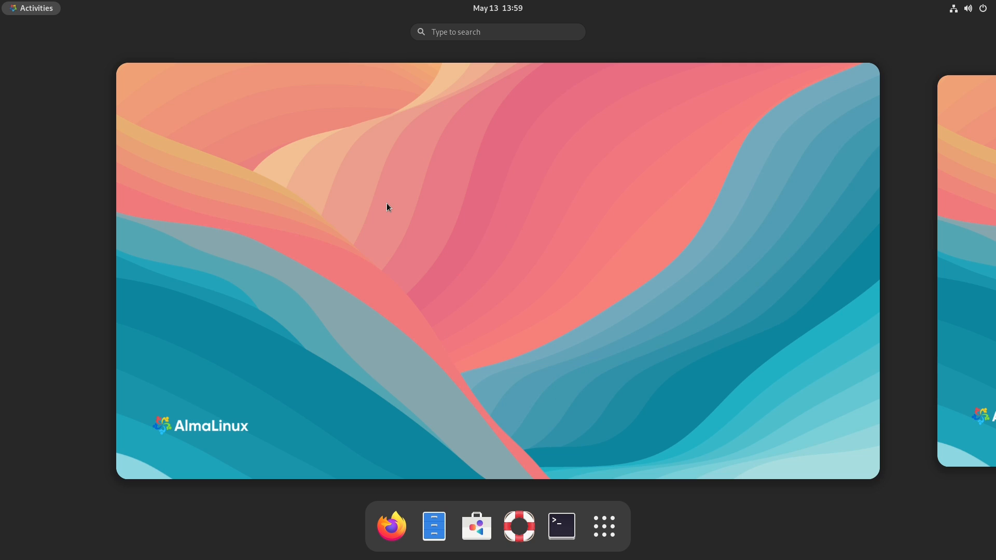
mouse_move(398, 189)
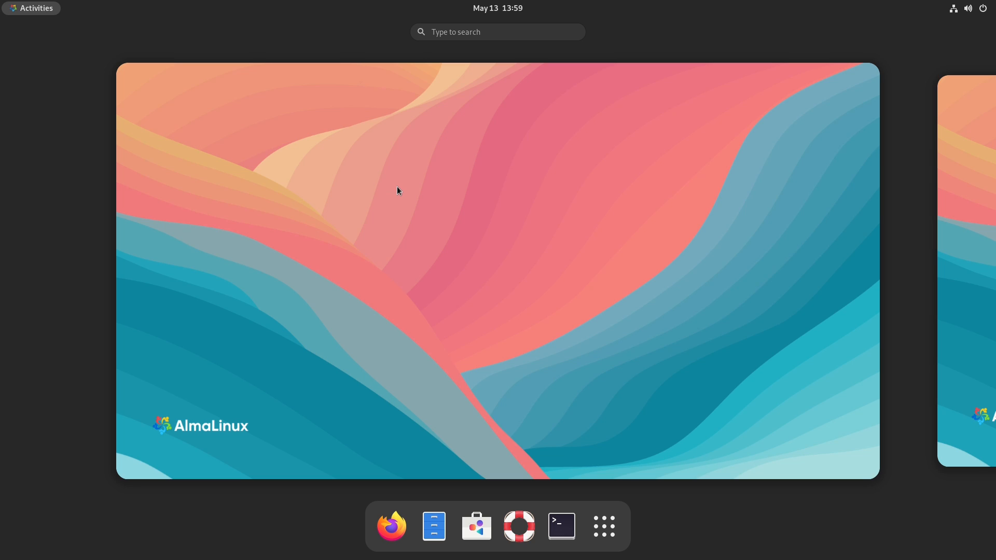
mouse_move(409, 189)
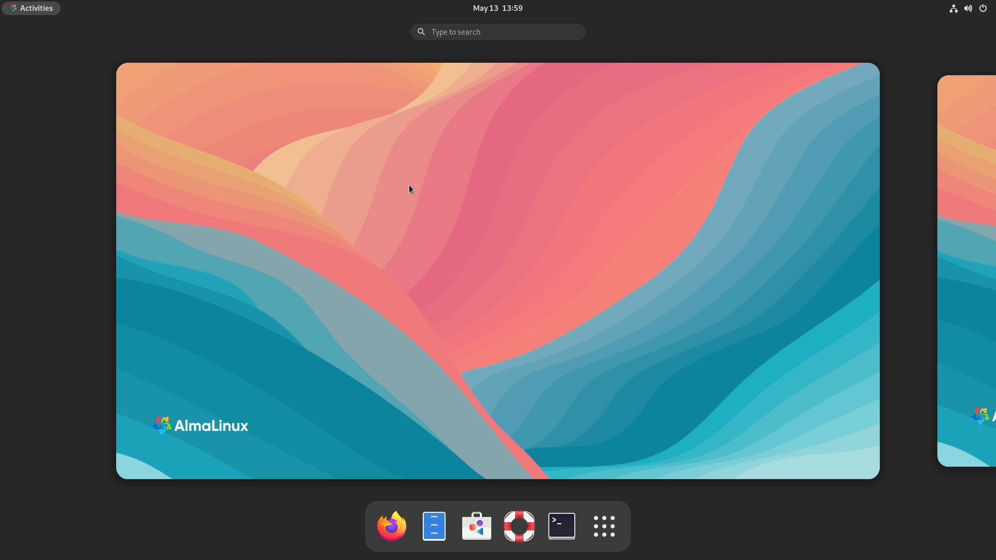
Step: Launch Firefox on almalinux.org and check its About Firefox version dialog
click(391, 526)
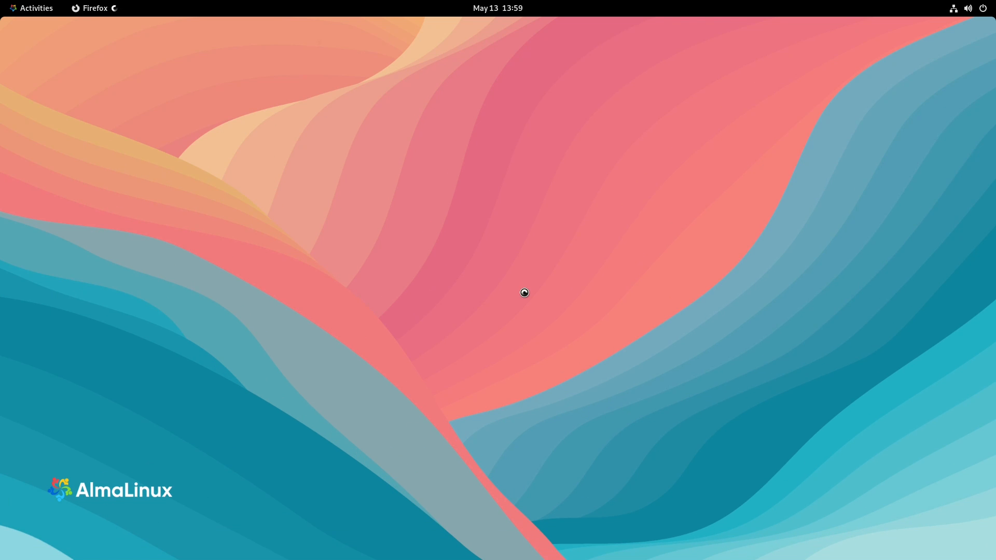
click(89, 7)
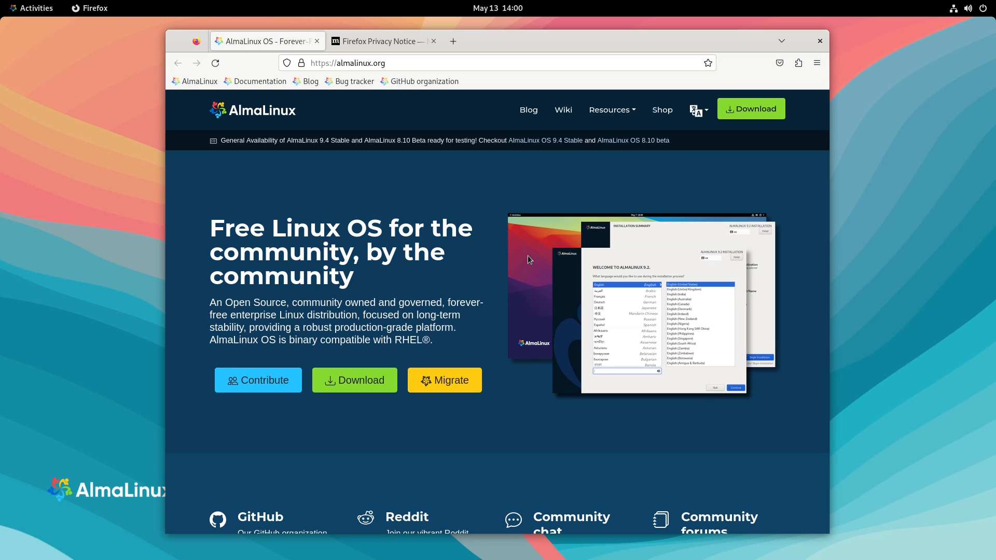
mouse_move(473, 83)
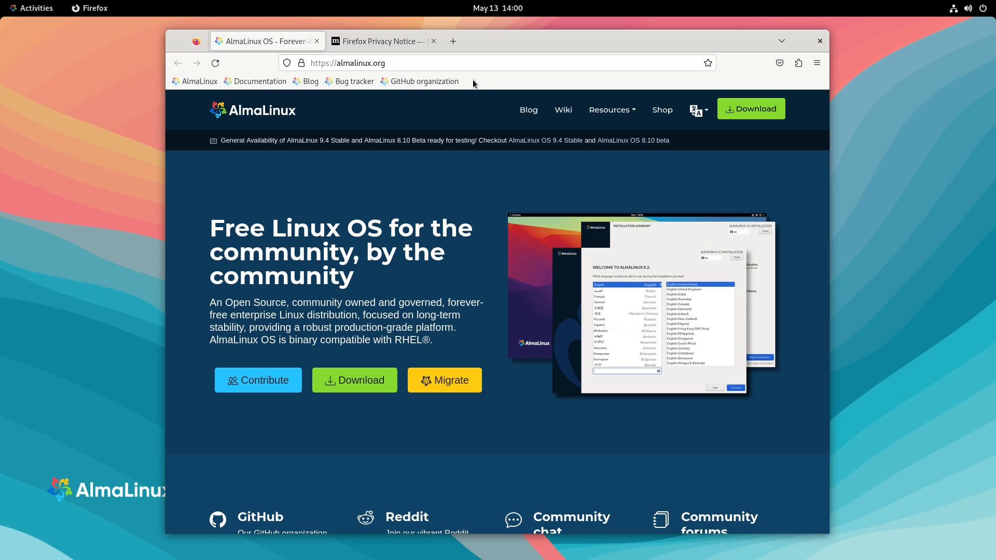
mouse_move(489, 268)
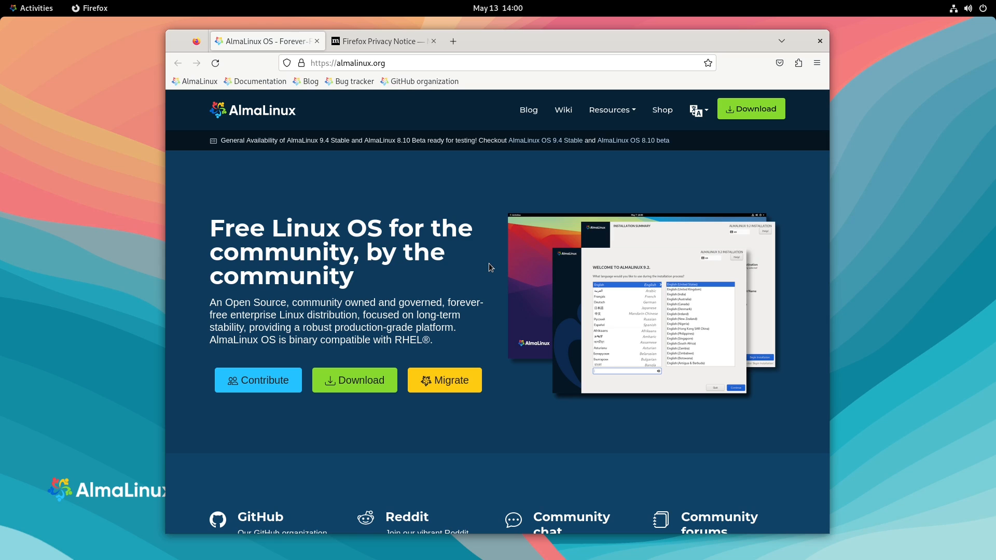
click(816, 63)
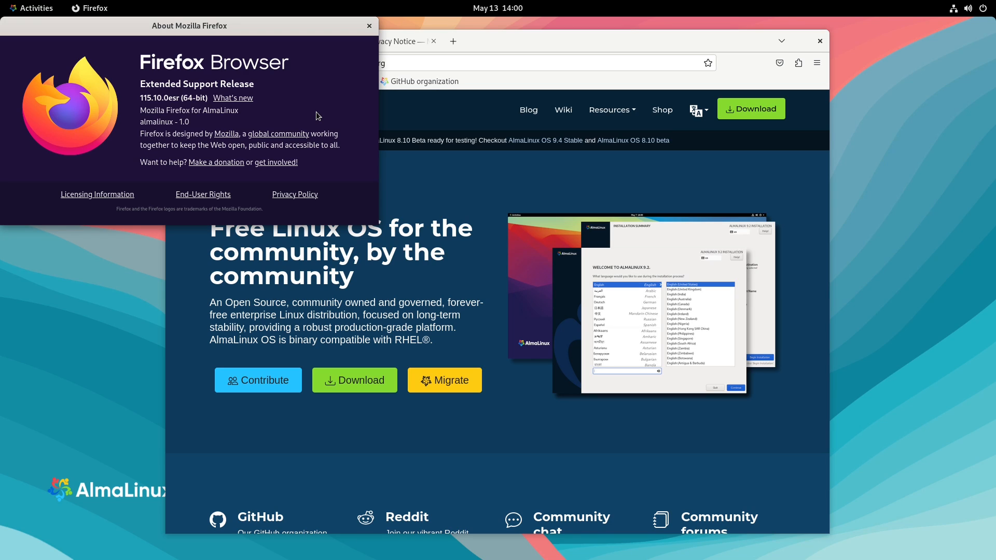
click(369, 24)
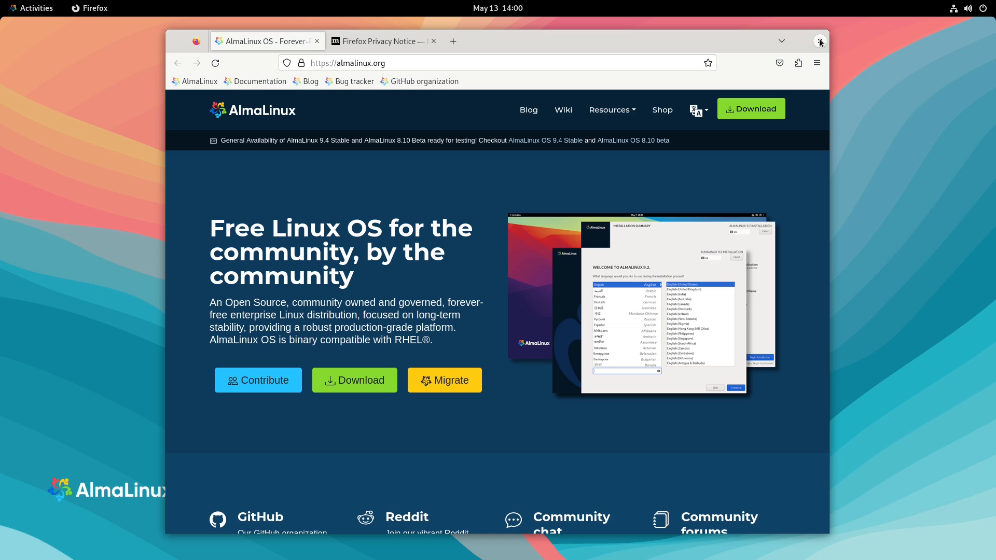
Step: Close Firefox and show the full grid of installed applications
click(30, 7)
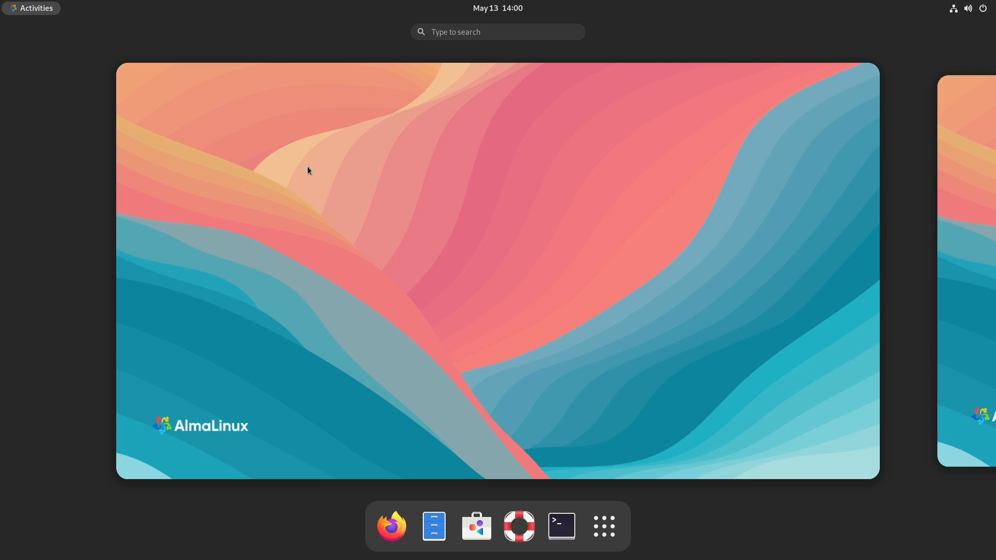
mouse_move(602, 526)
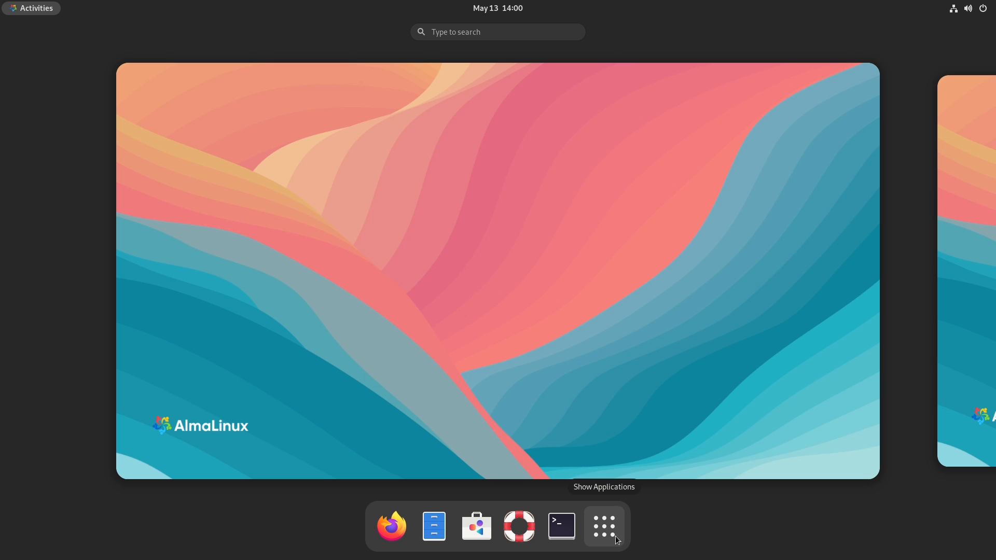
click(603, 526)
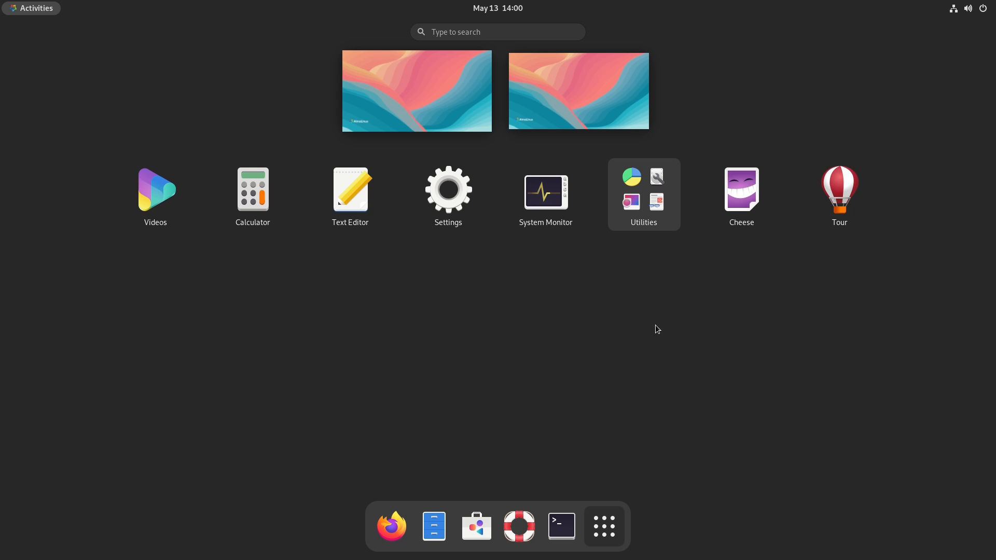
mouse_move(641, 289)
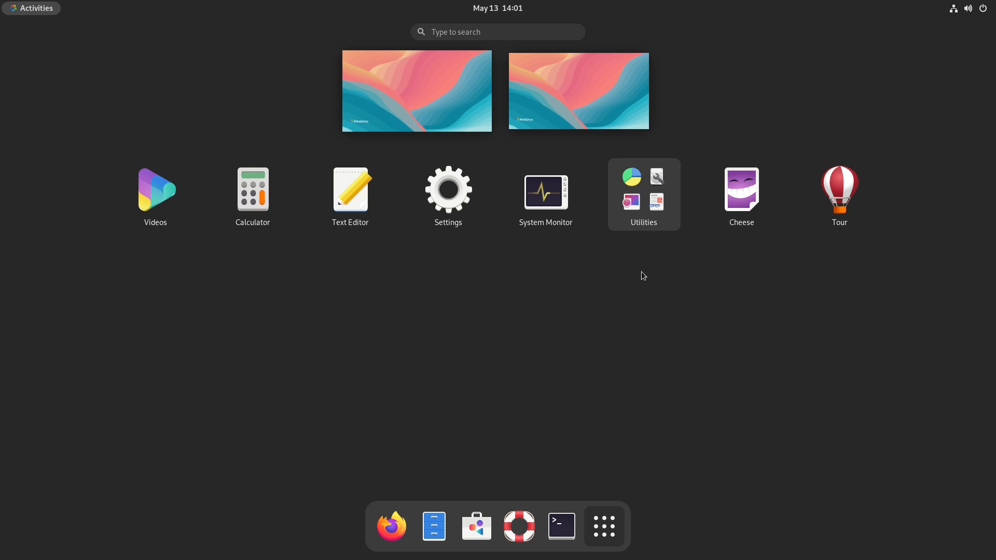
mouse_move(541, 261)
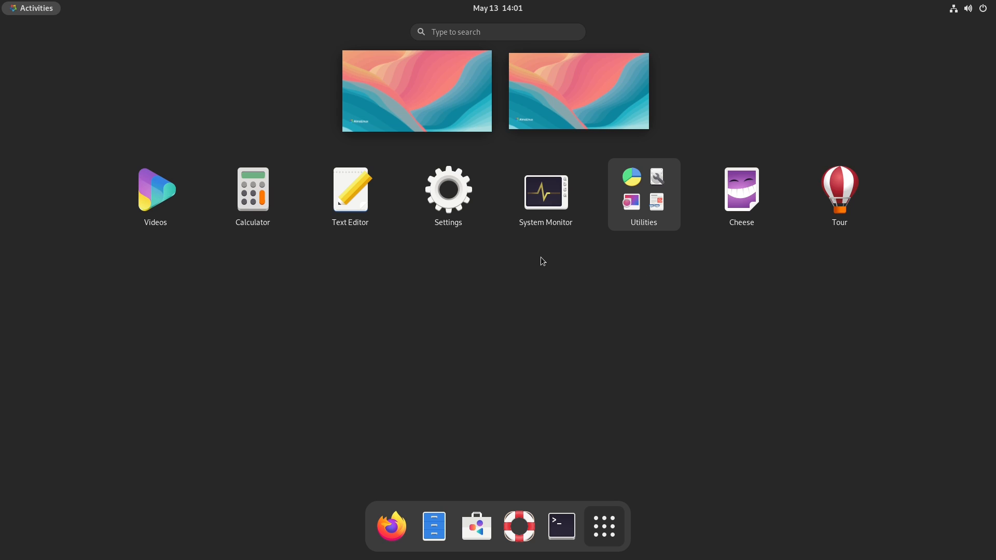
Step: Launch System Monitor and review Resources, then File Systems usage for / and /boot
click(544, 189)
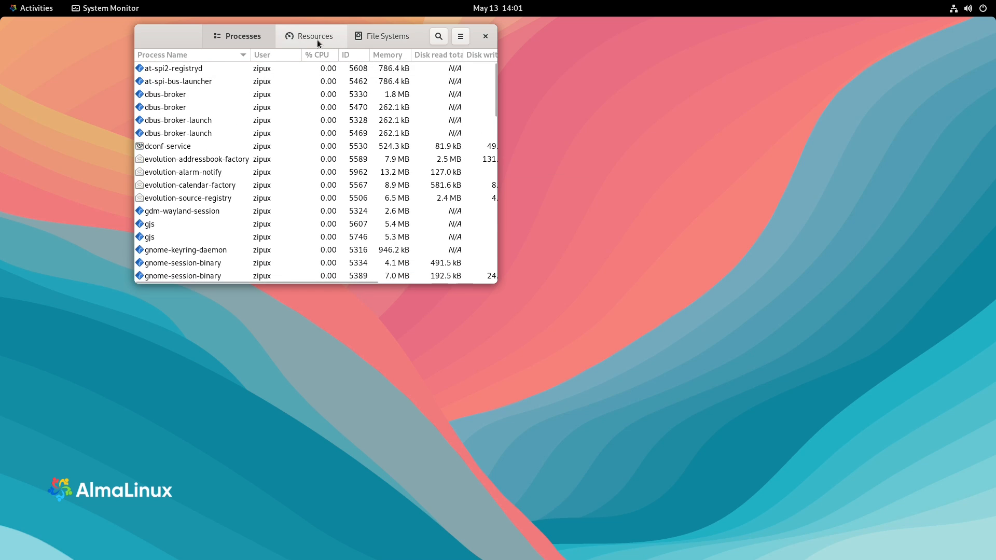
click(310, 35)
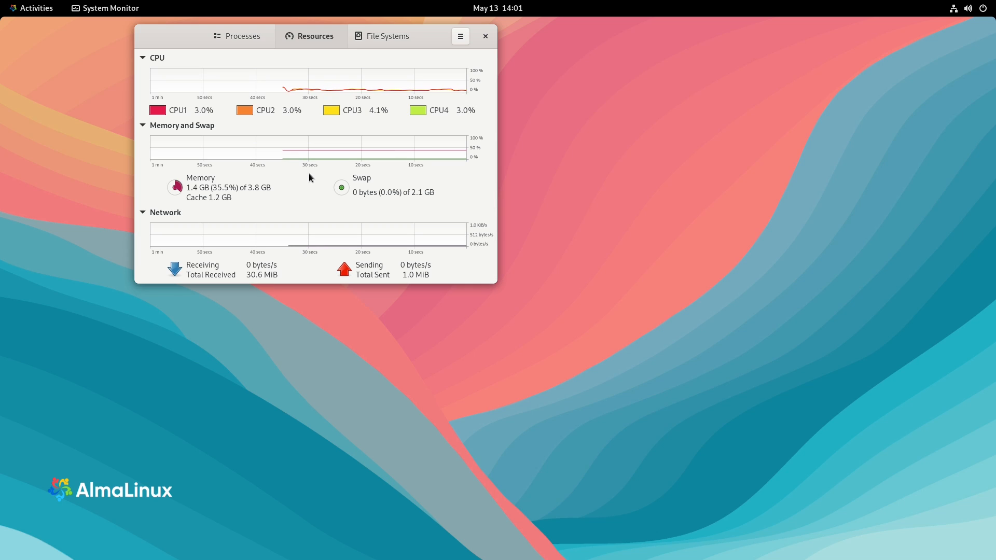
click(387, 35)
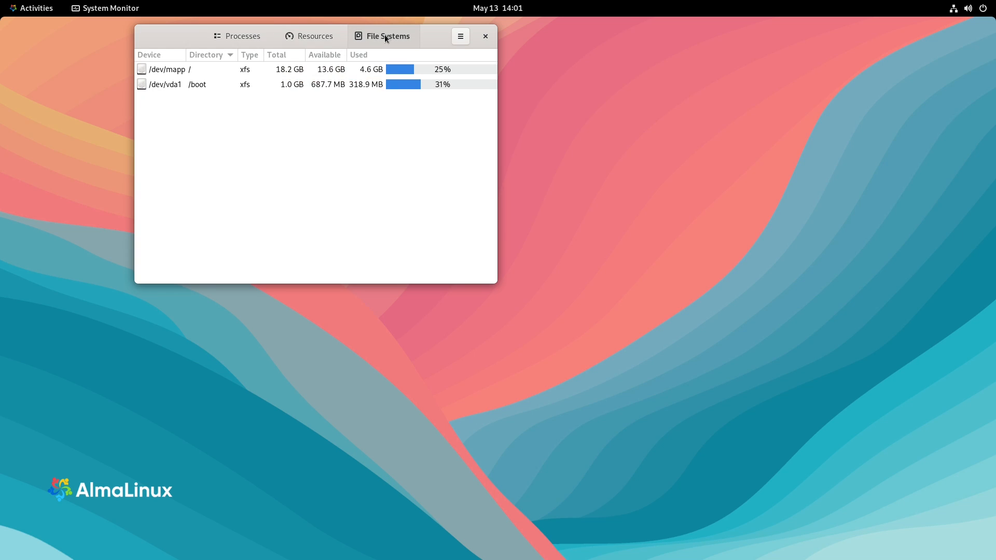
mouse_move(484, 37)
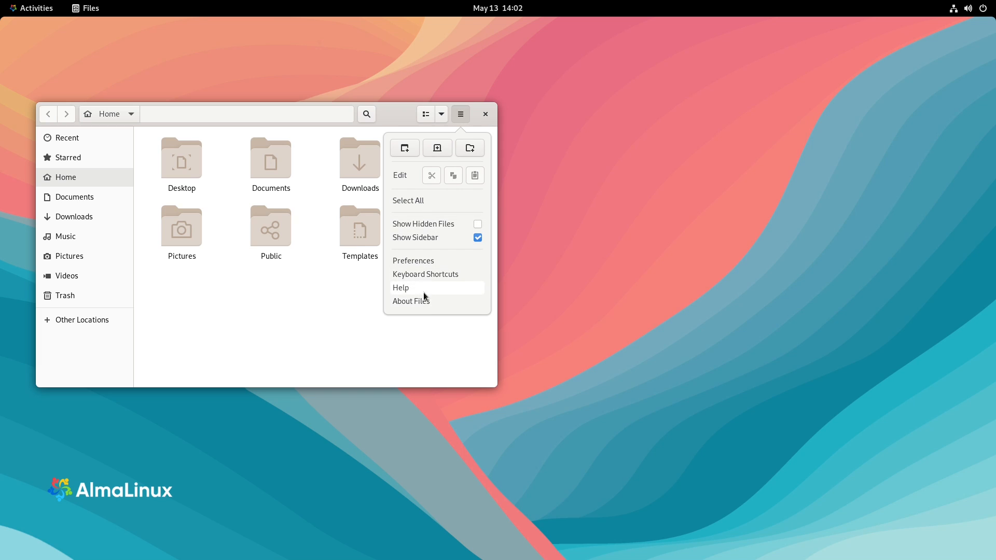
Step: View the About Files dialog showing version 40.2, dismiss it, and close Files
click(411, 301)
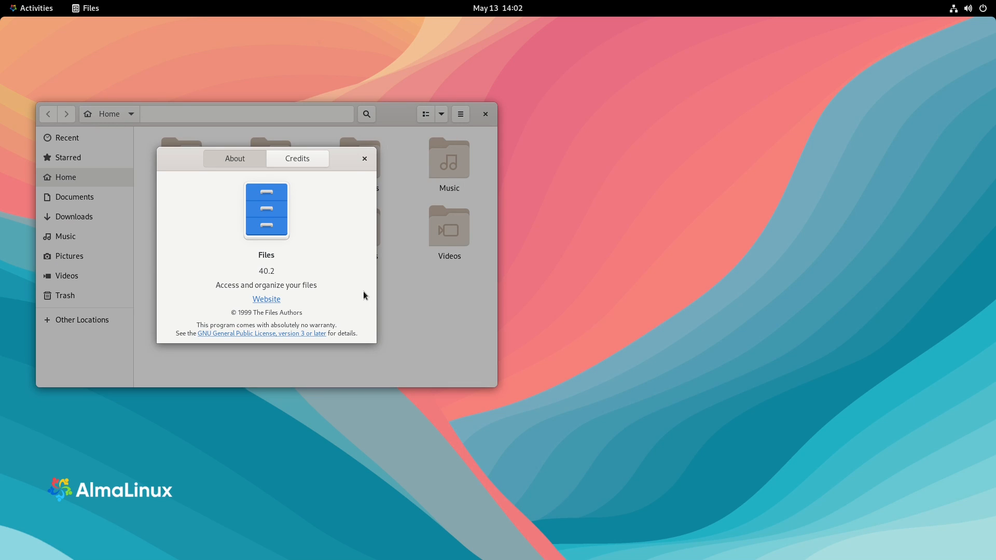
click(364, 158)
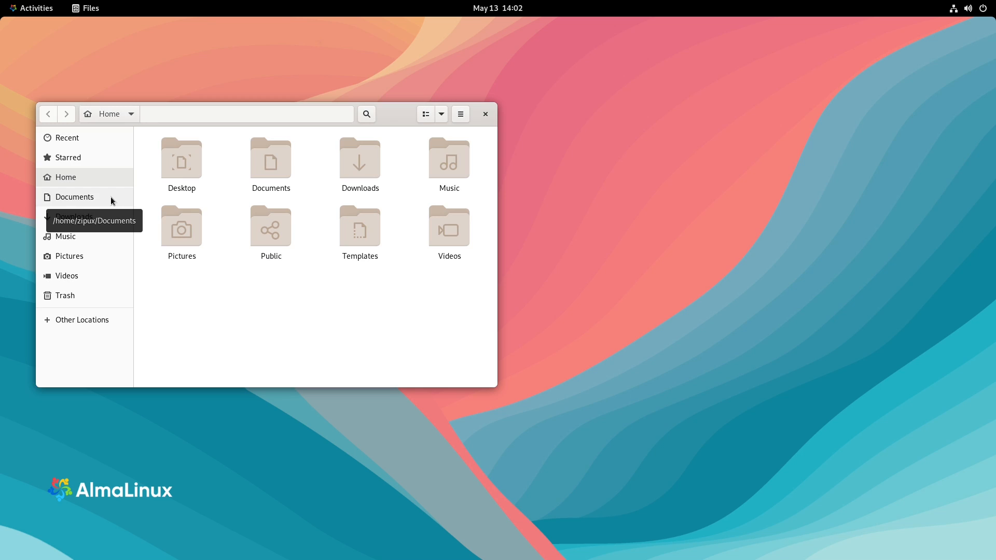
mouse_move(104, 202)
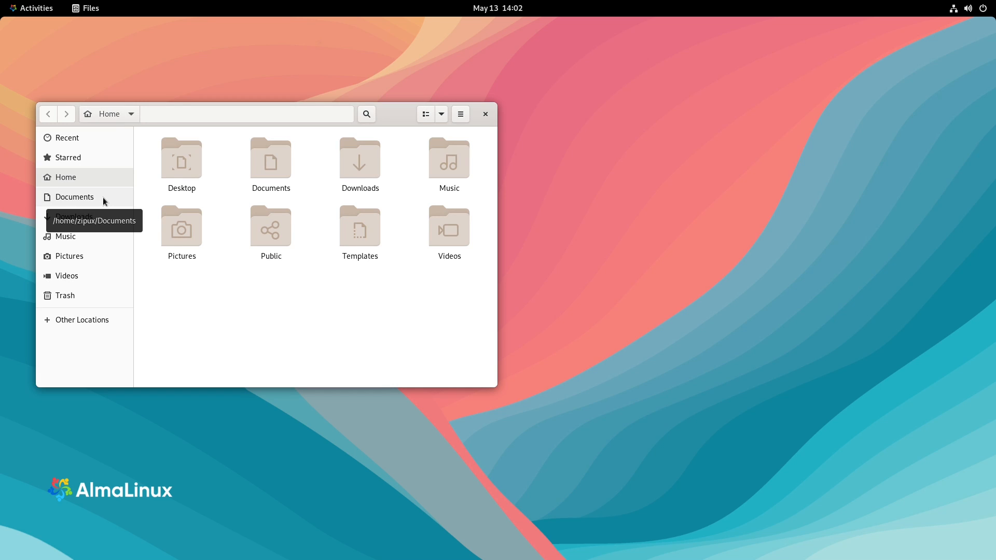
click(30, 8)
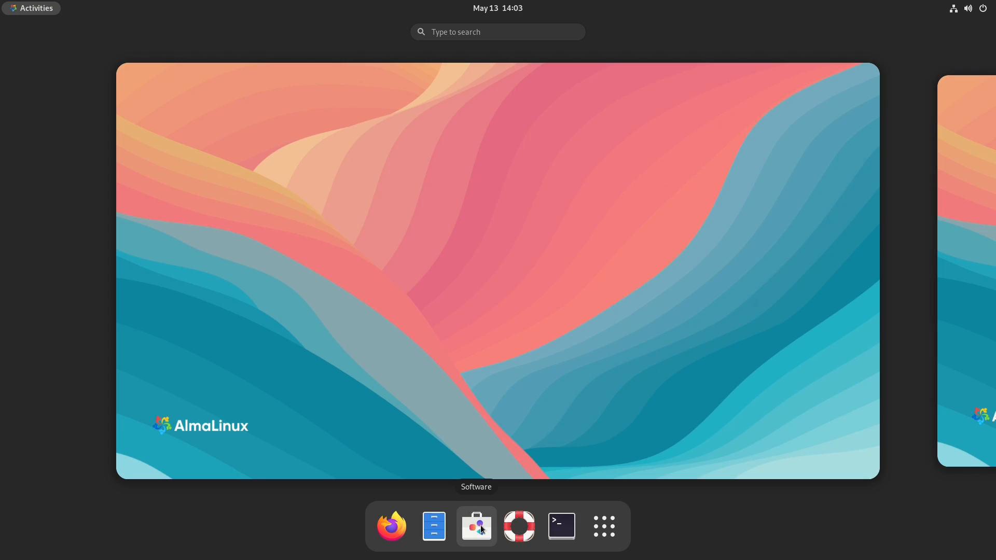
Step: Launch GNOME Software and search the catalogue for neofetch, which finds nothing
click(476, 524)
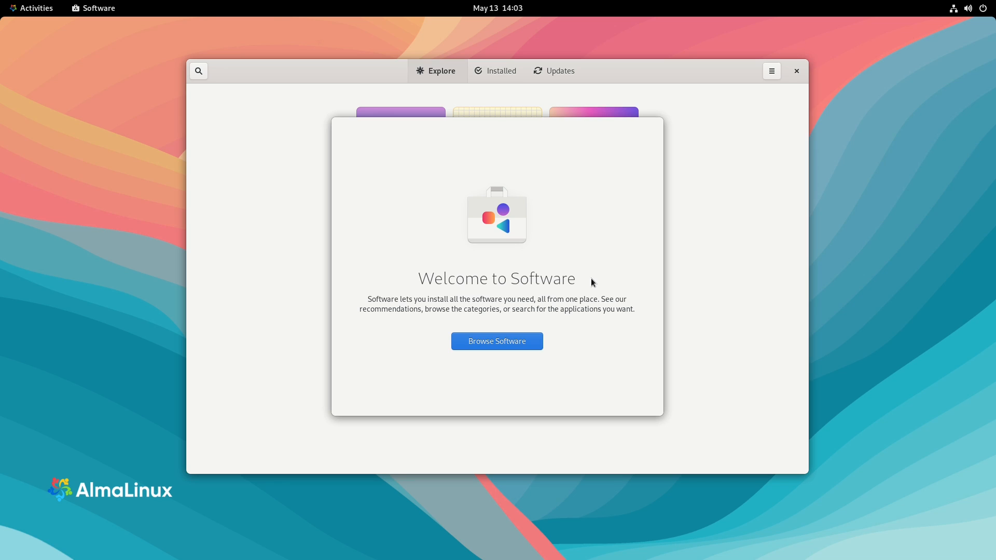
click(497, 341)
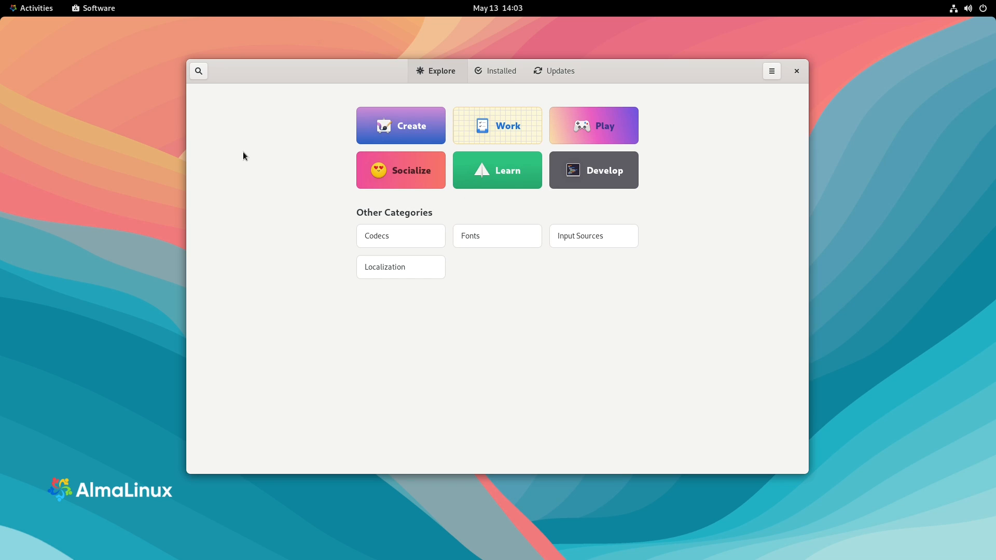
click(198, 70)
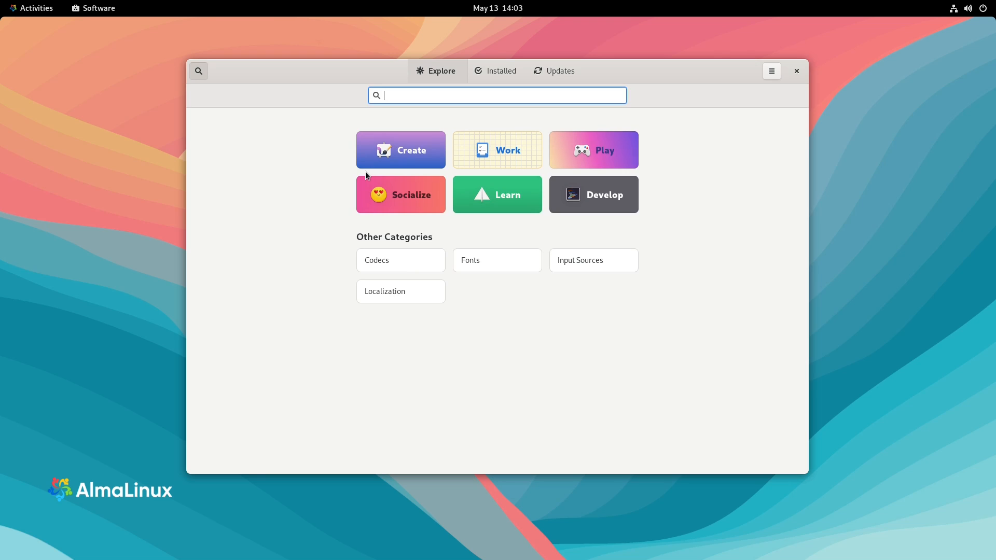
text(neofe)
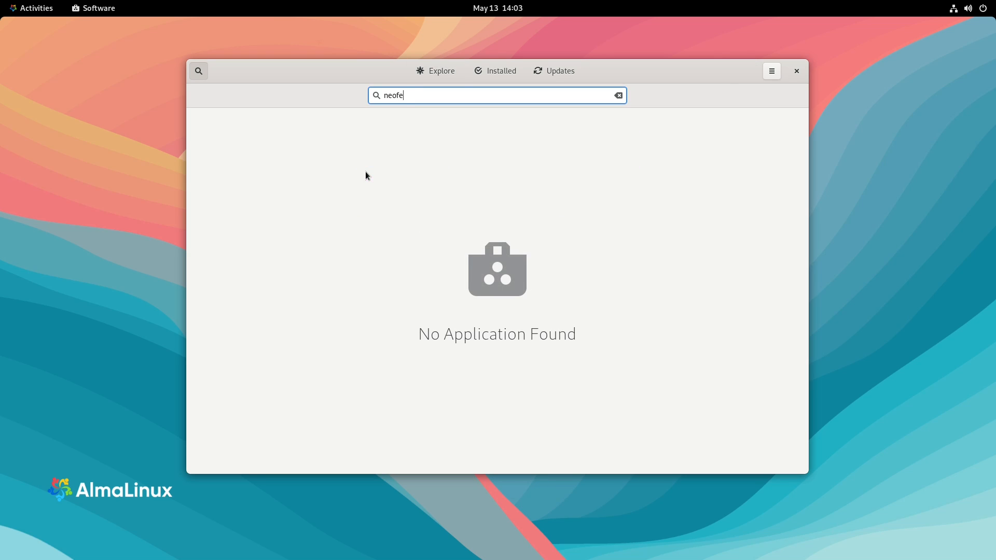
text(tch)
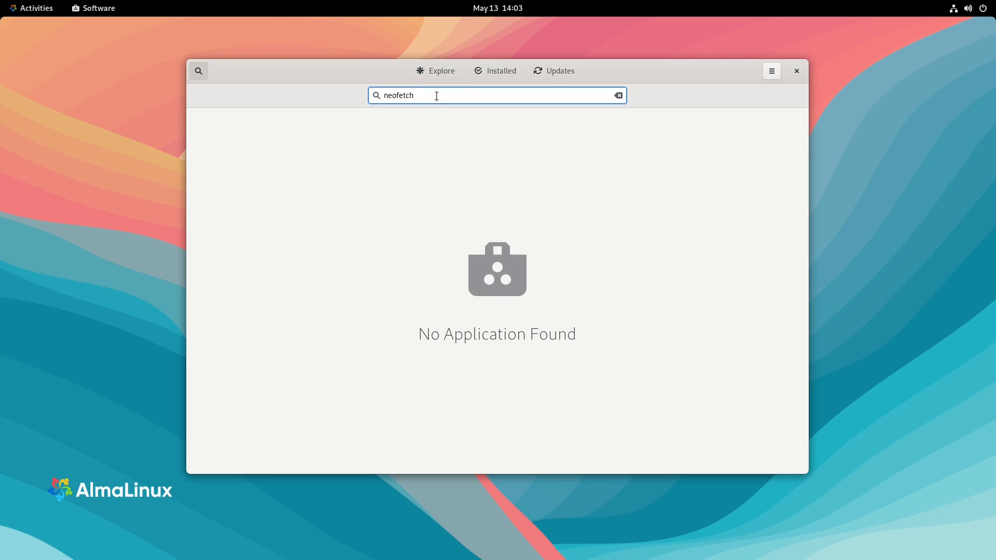
click(617, 95)
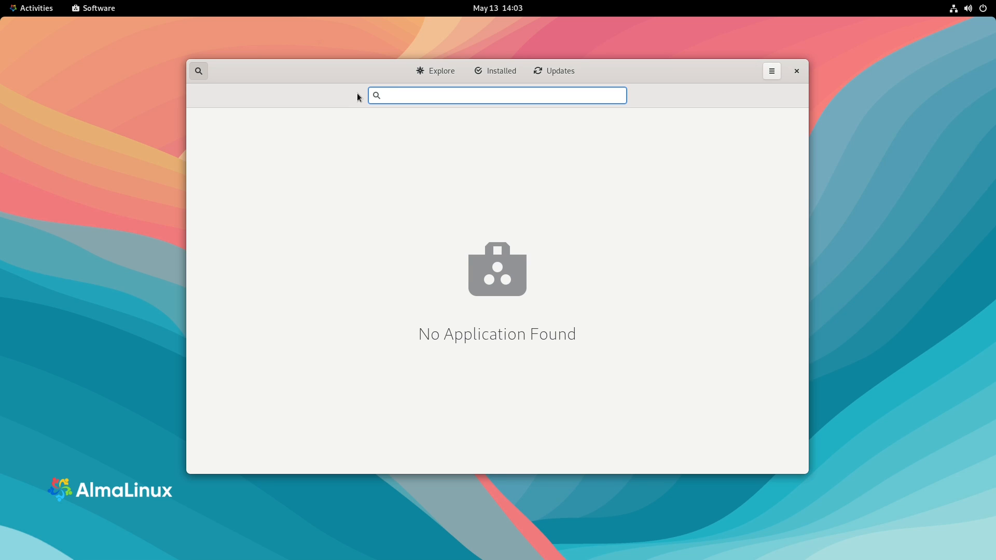
Step: Search the catalogue for gimp, listing the GNU Image Manipulation Program
click(497, 96)
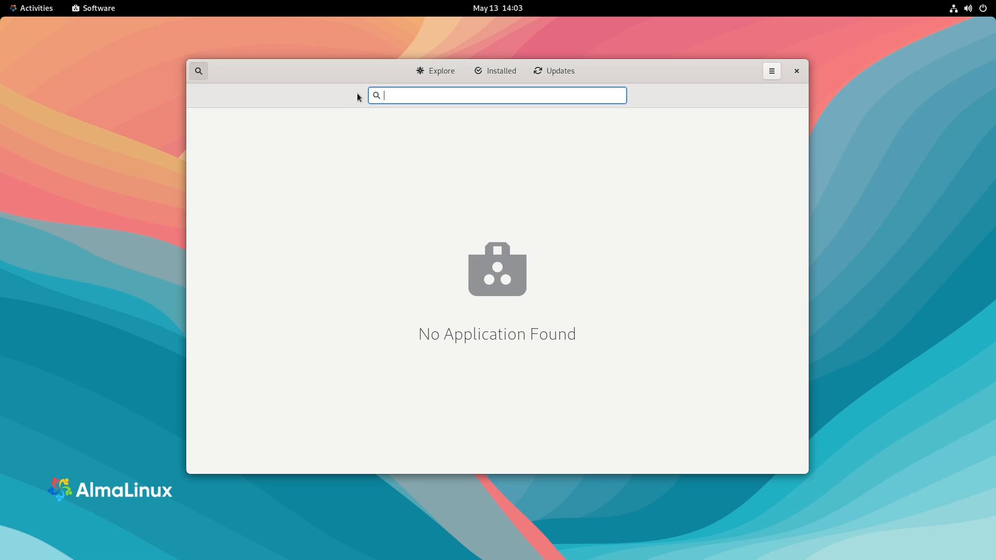
text(gimp)
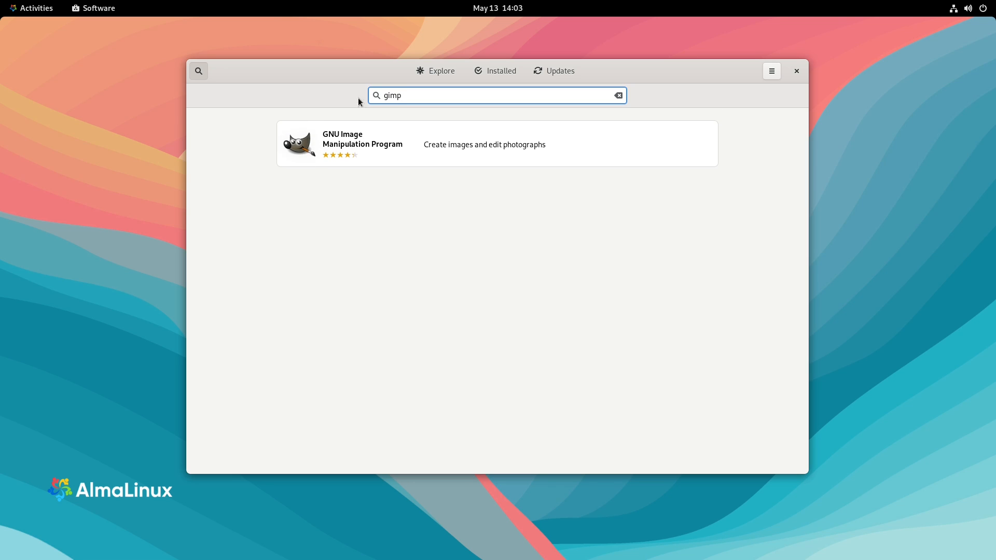
Step: Install GIMP from its details page and launch it once installed
click(485, 143)
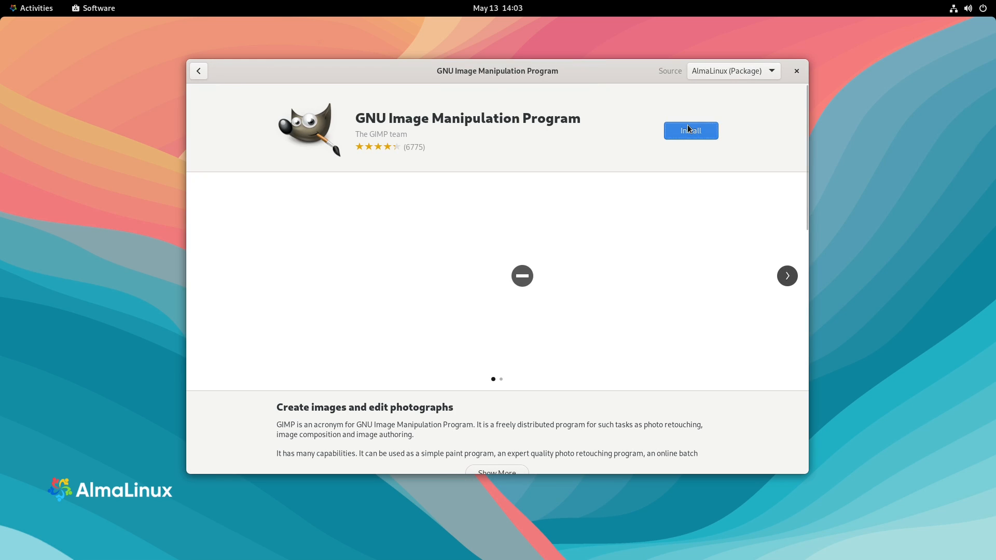
click(690, 131)
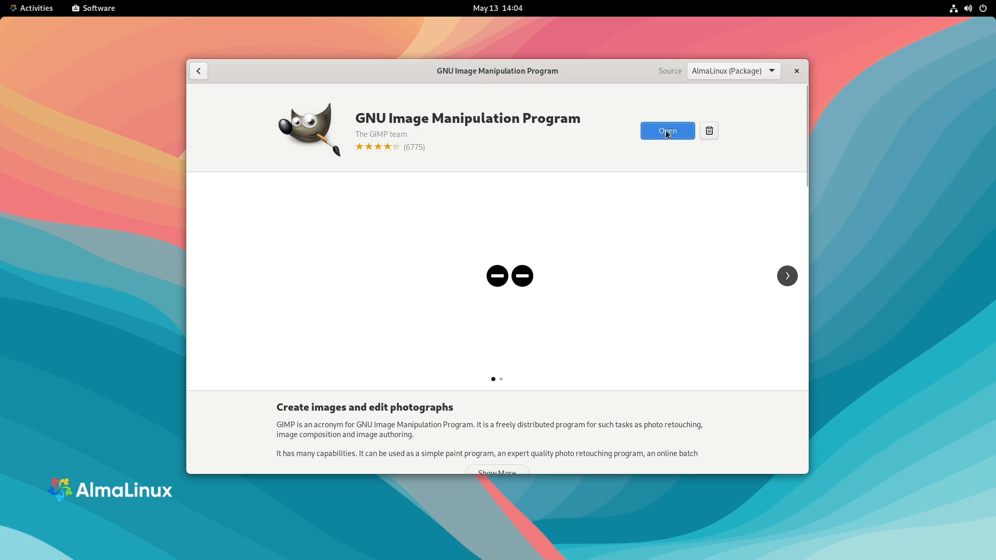
click(667, 131)
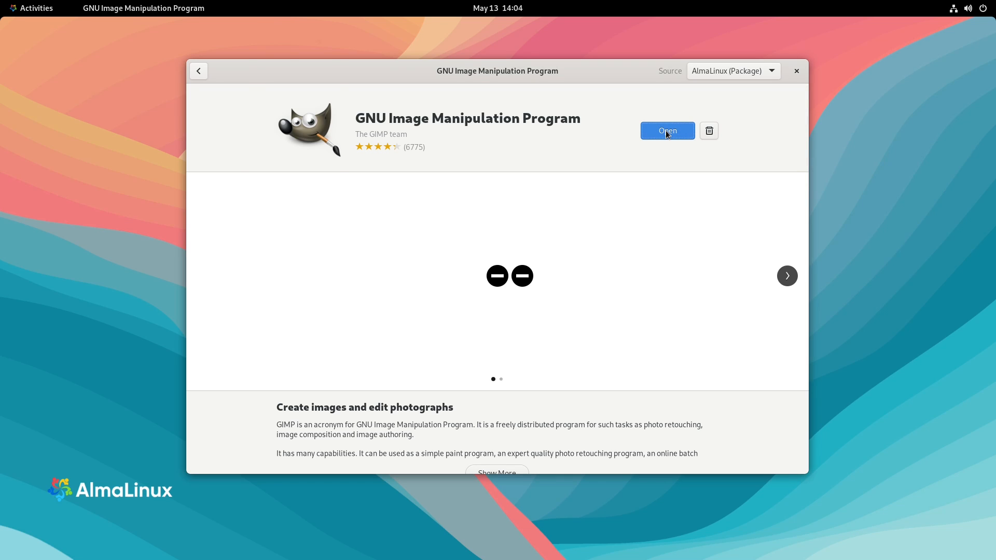
click(667, 130)
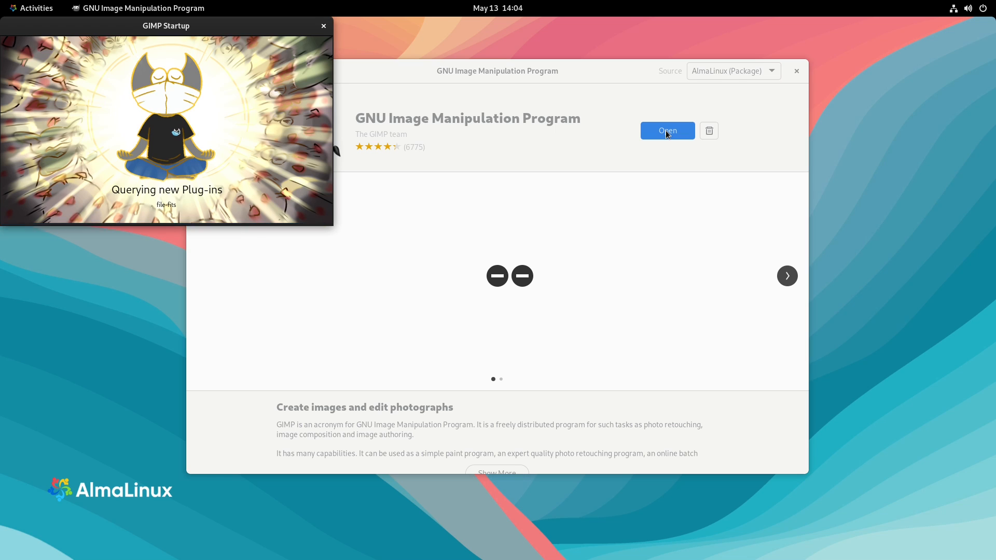
Step: View GIMP's About dialog showing version 2.99.8, dismiss it, and quit GIMP
click(666, 131)
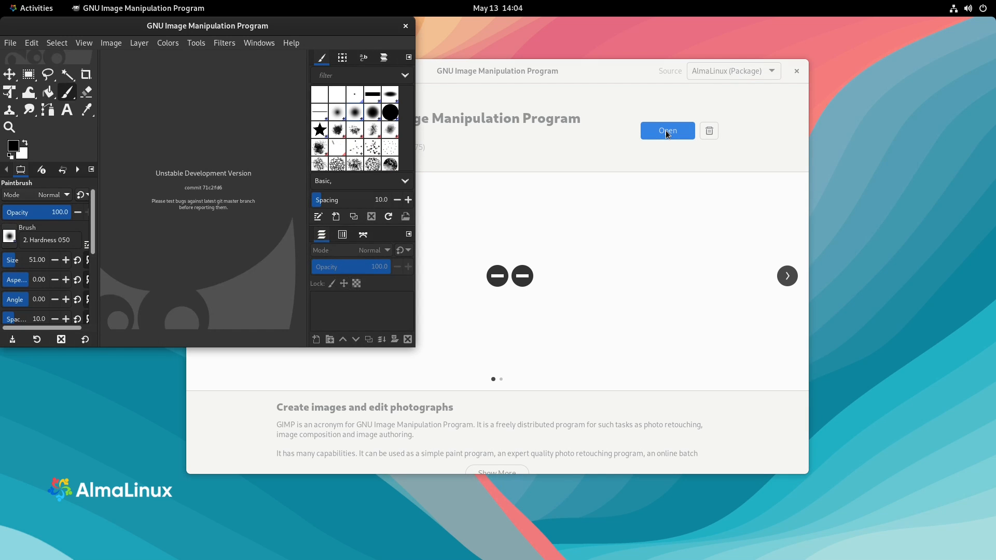
mouse_move(665, 134)
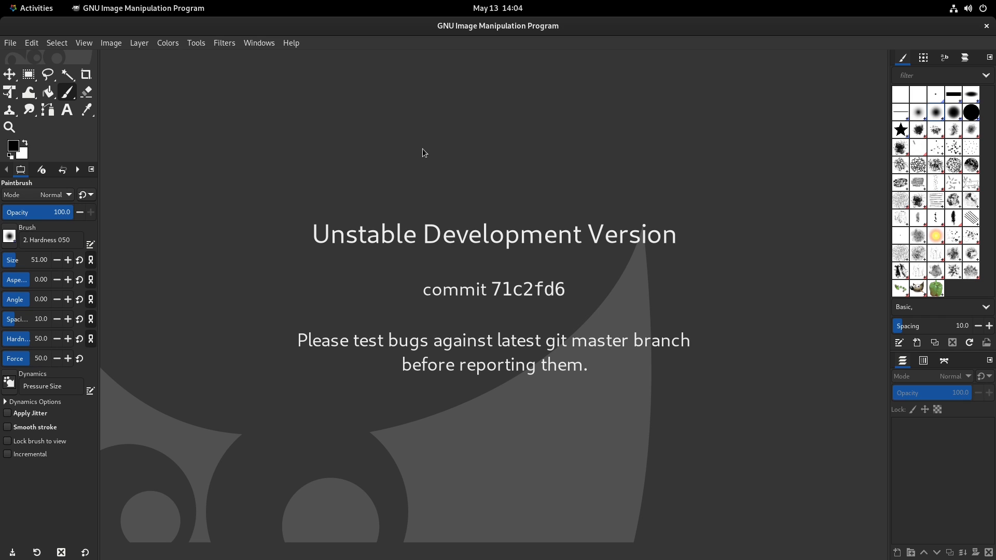
mouse_move(470, 145)
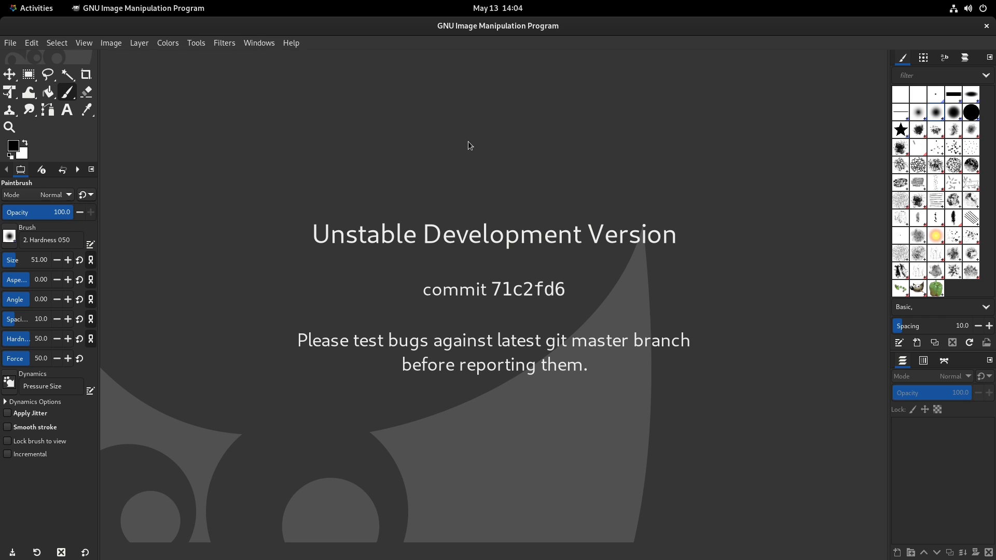
mouse_move(440, 211)
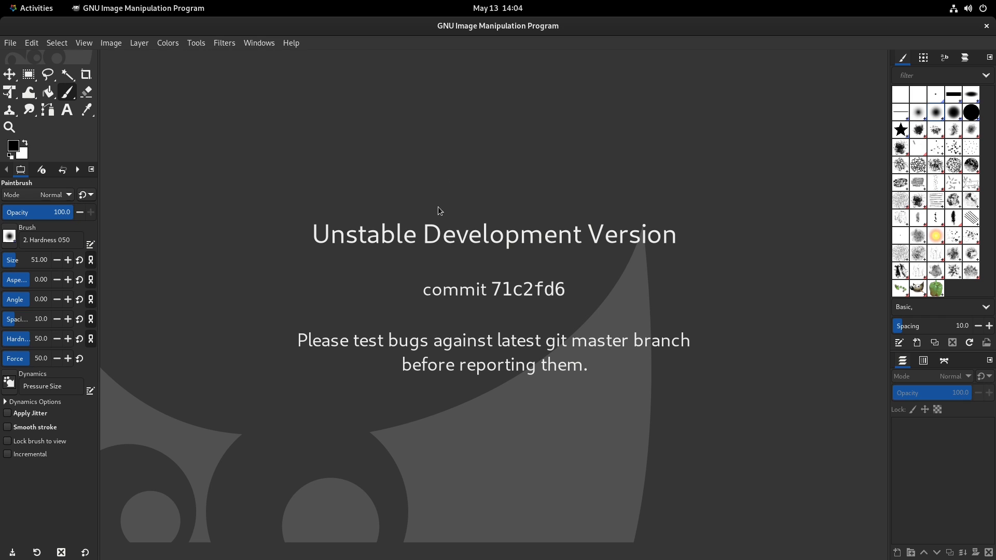
click(290, 42)
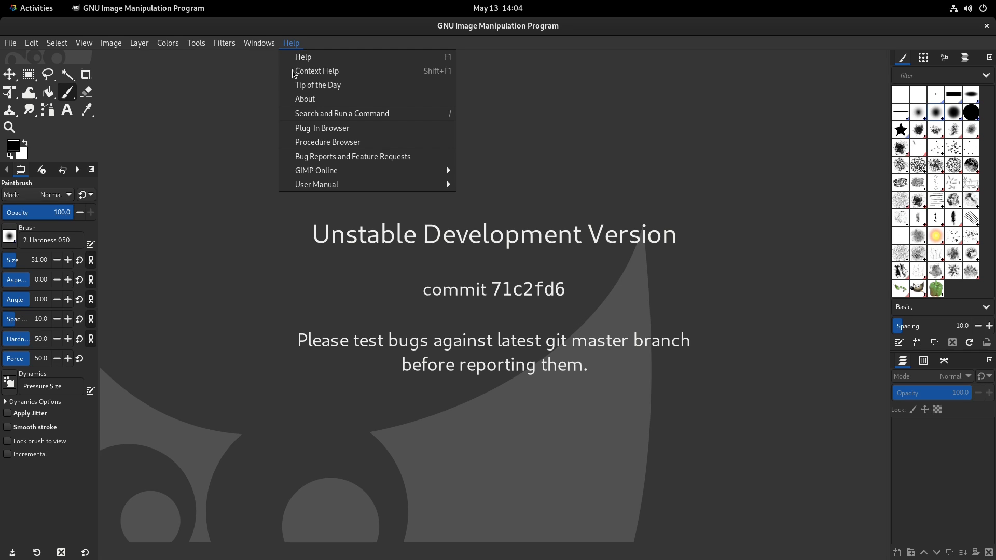
mouse_move(324, 98)
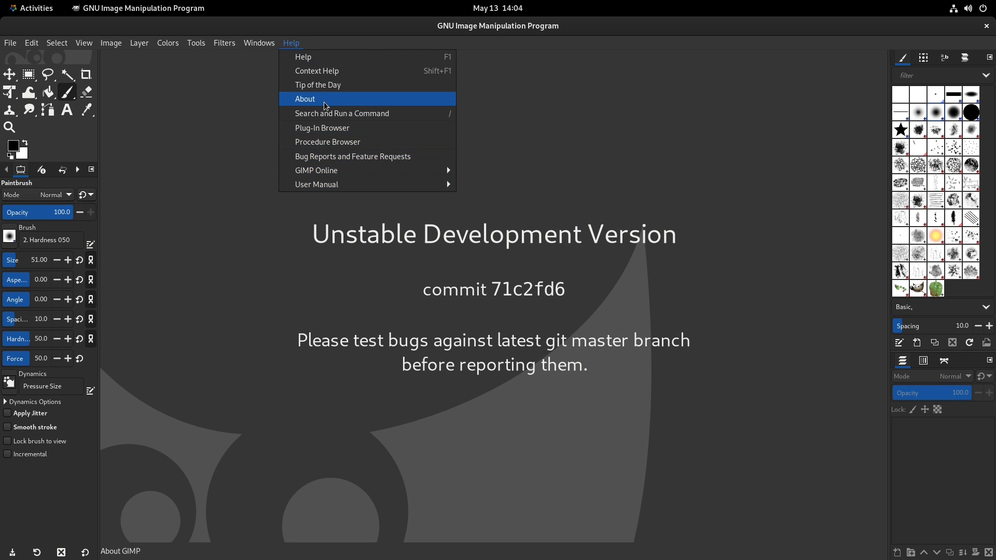
click(303, 99)
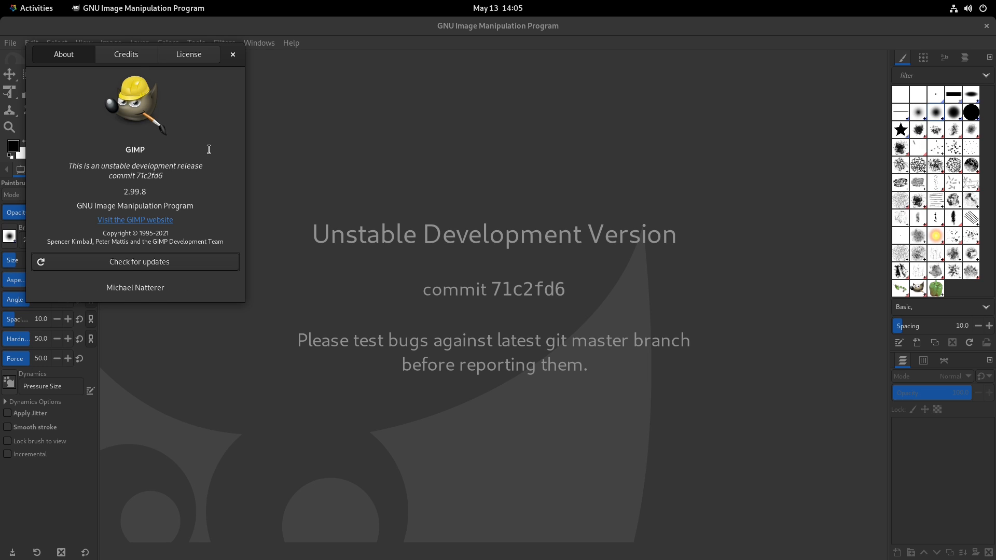
click(233, 54)
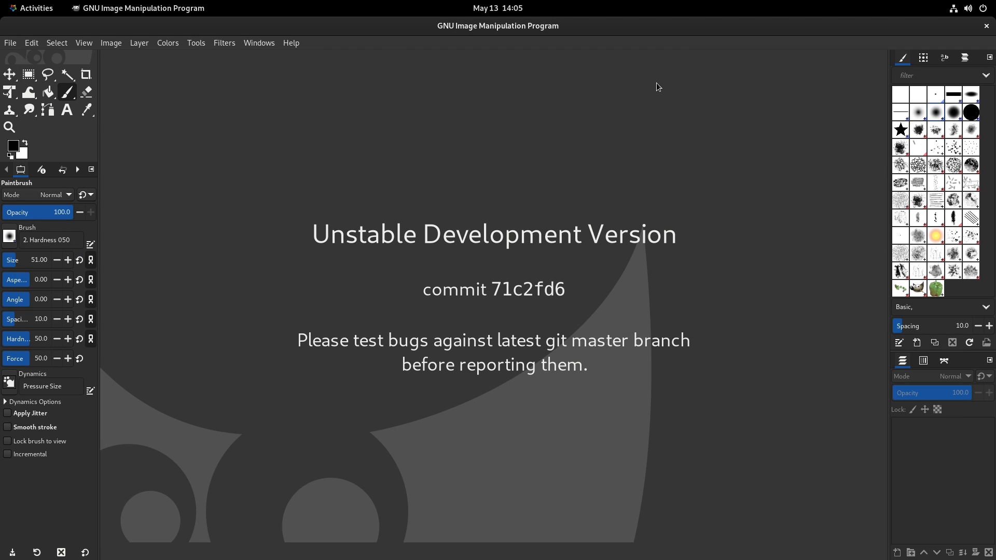
mouse_move(957, 37)
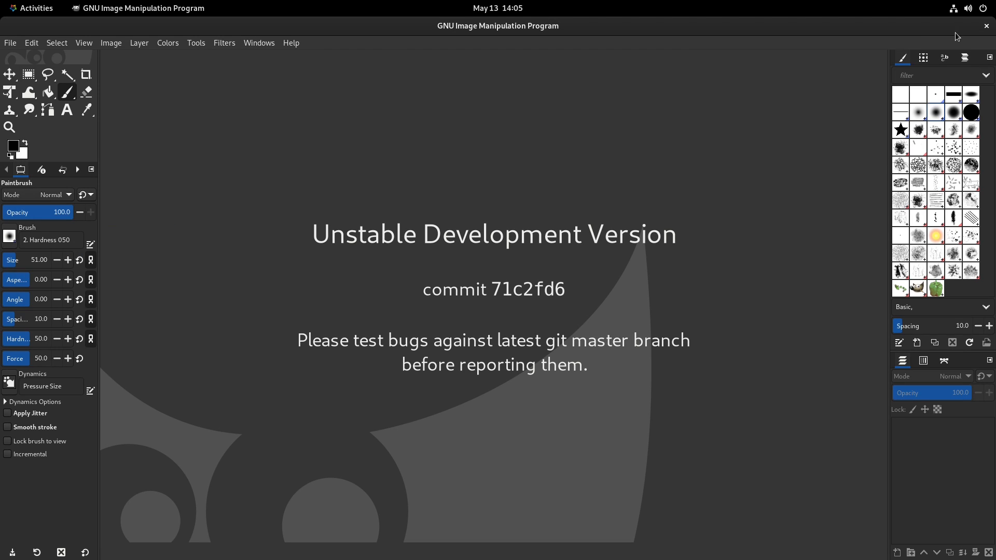
click(985, 25)
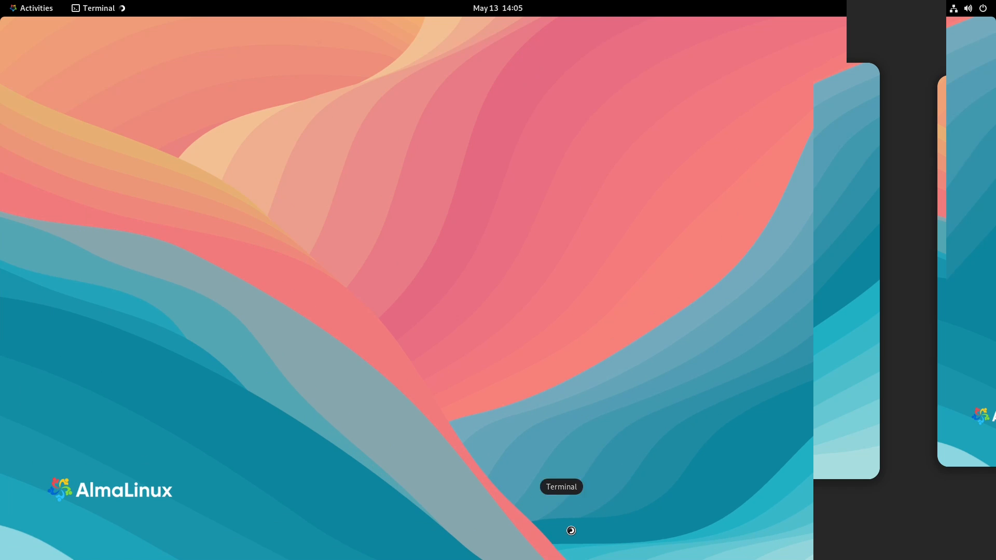
Step: Launch the terminal and run sudo dnf install neofetch with the admin password; no match found
click(569, 530)
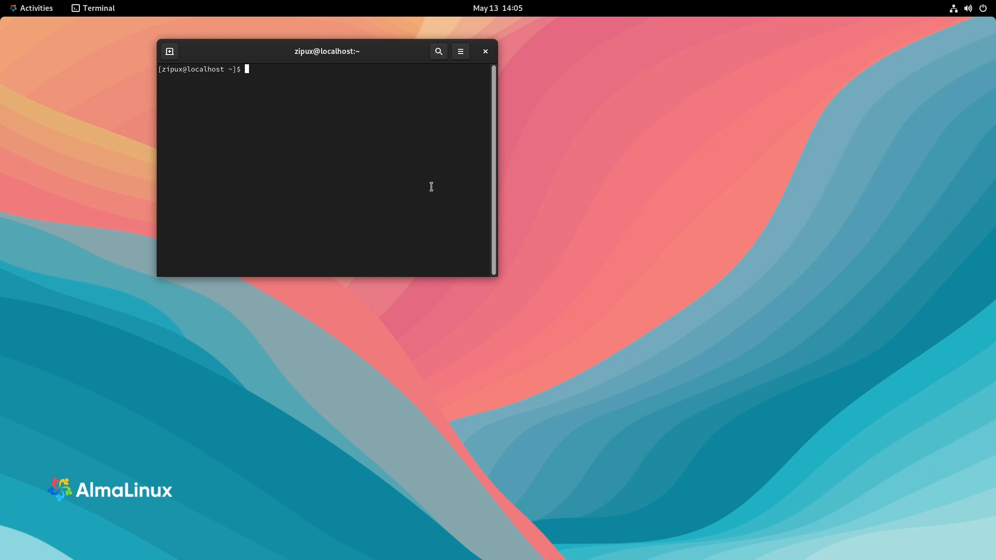
text(sudo dnf)
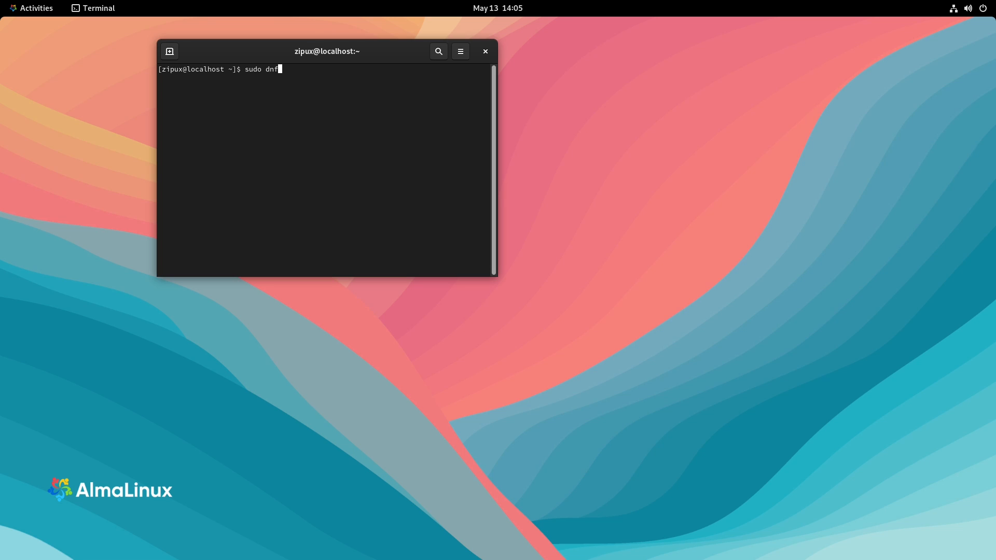
text(install ne)
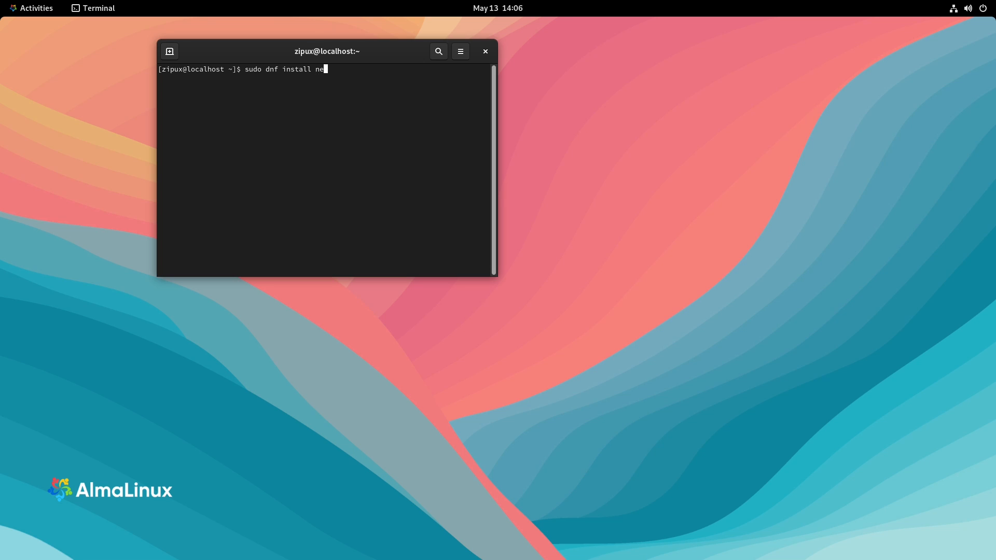
key(Return)
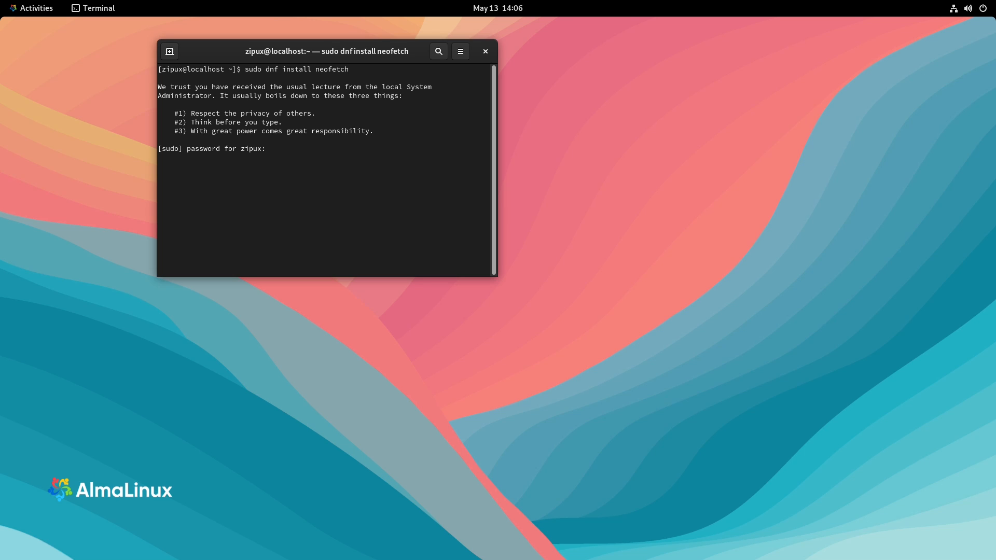
key(Return)
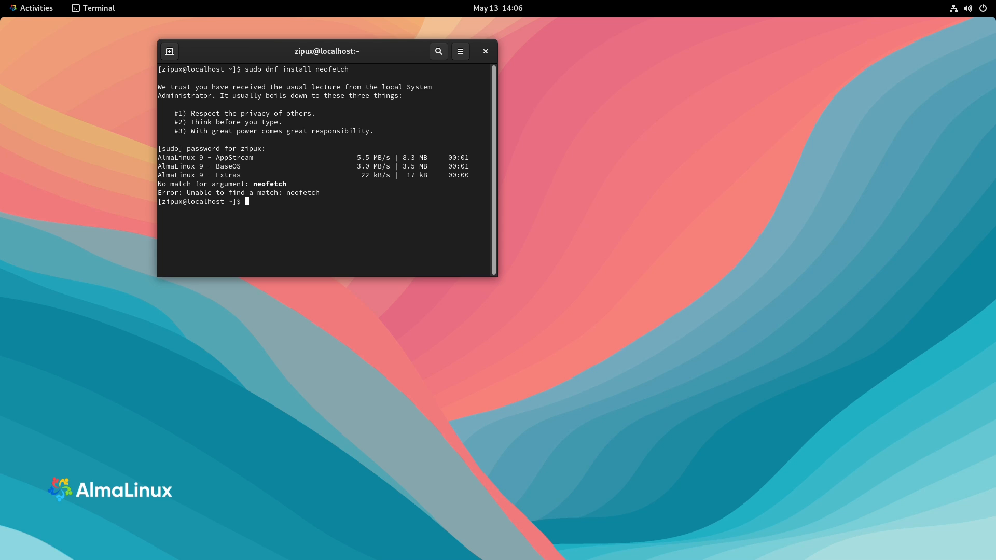
Step: Attempt dnf installs of htop and cava, both finding no match
text(sudo d)
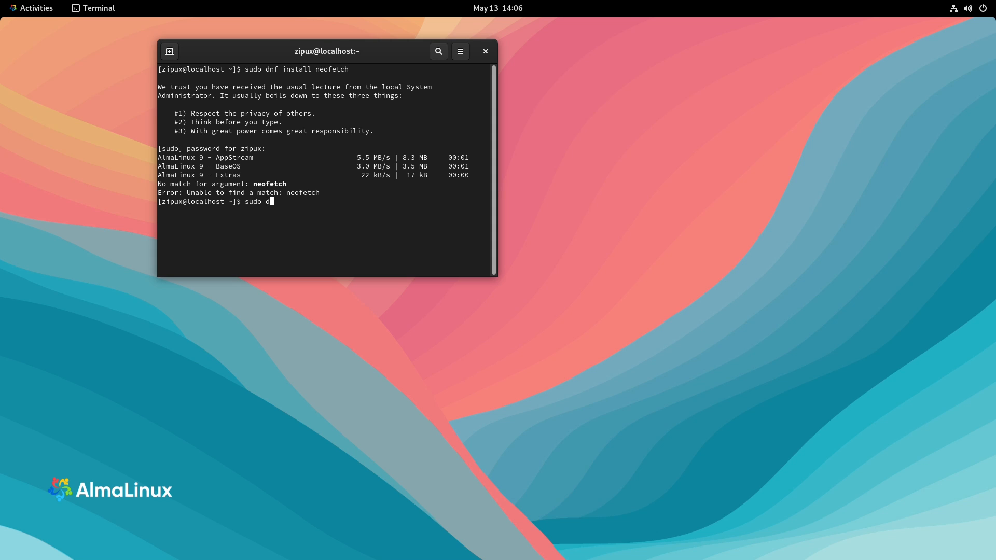
text(nf install htop)
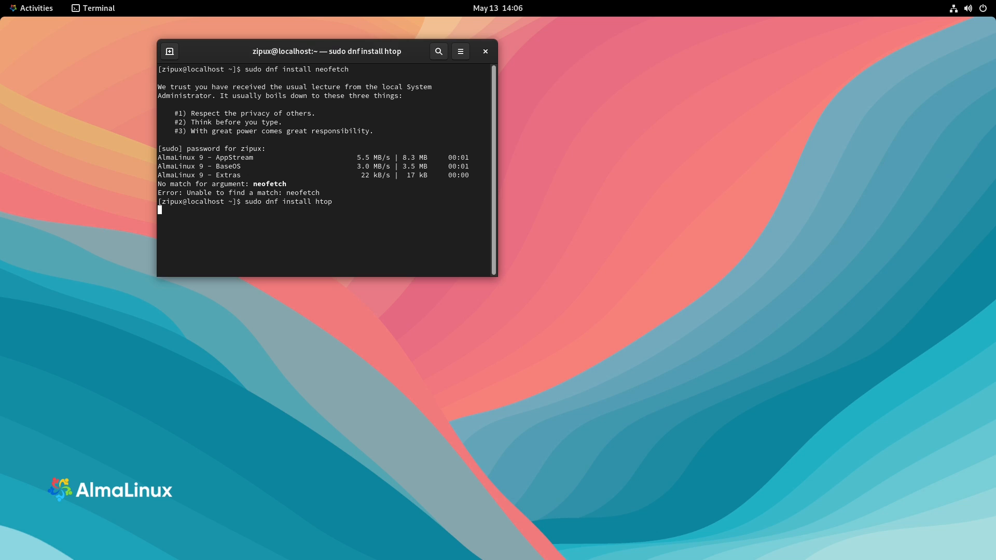
key(Return)
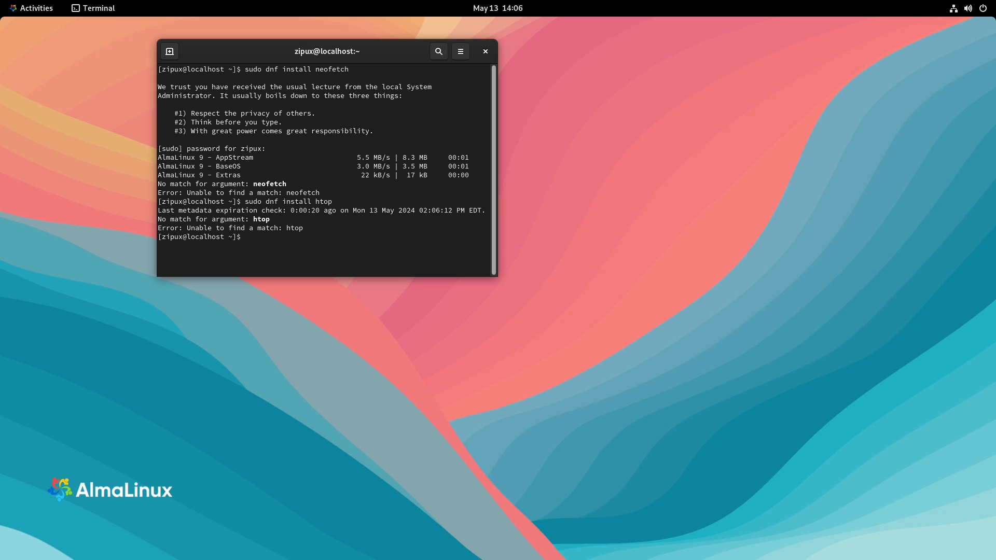
text(sudo)
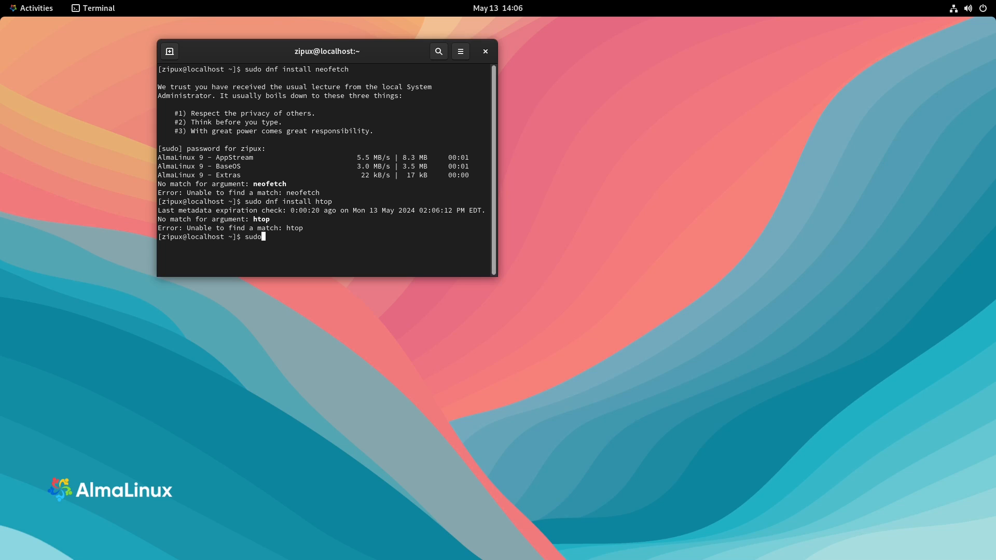
text(dnf iunstall cava)
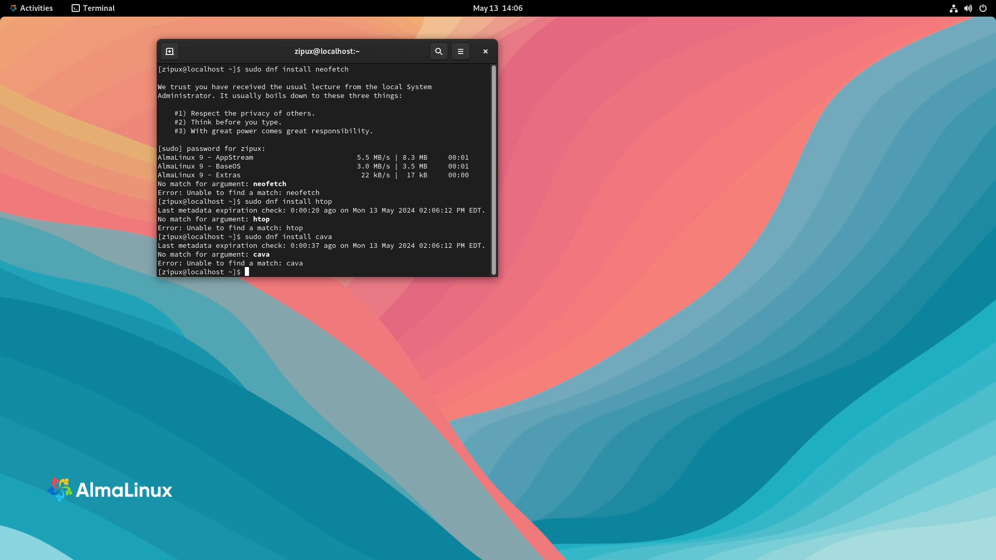
Step: Run sudo dnf install gimp, which reports it already installed
text(sudo dnf)
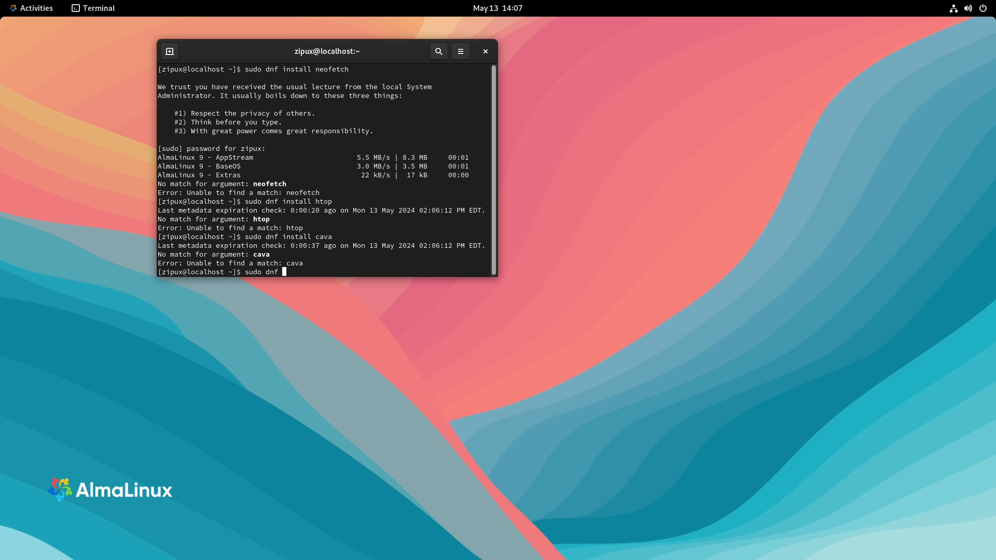
text(install gin)
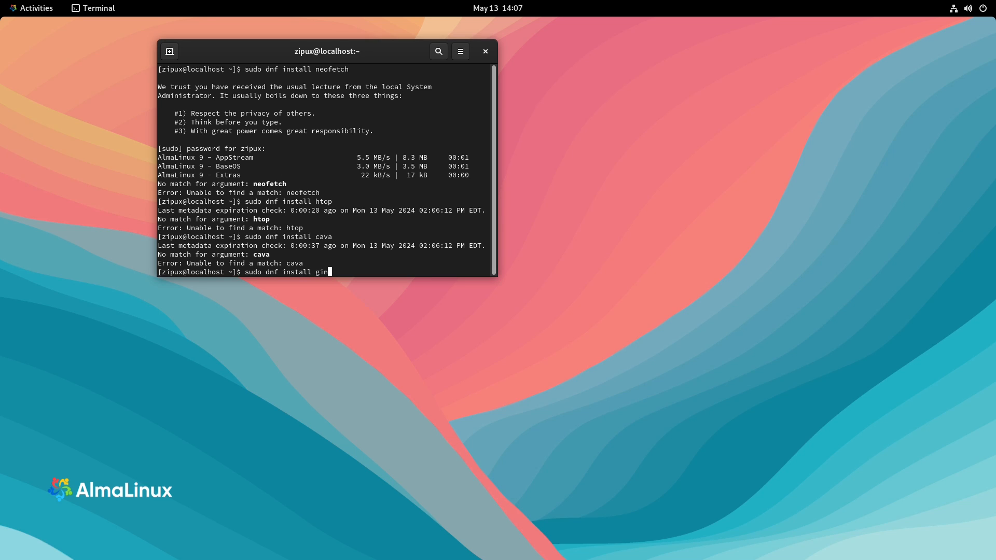
key(Return)
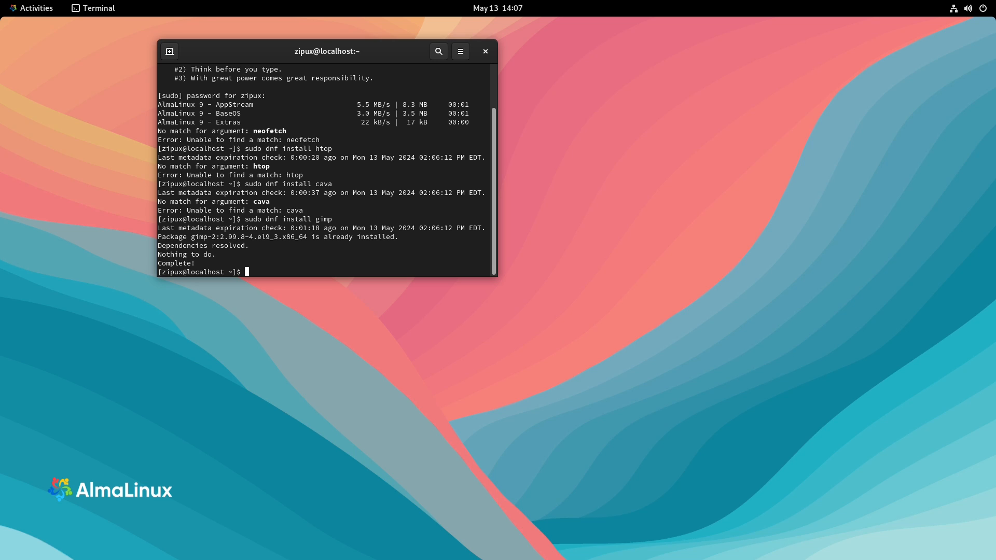
Step: Install Inkscape with its 16 dependencies via sudo dnf, confirm with y, and launch inkscape
text(sudo)
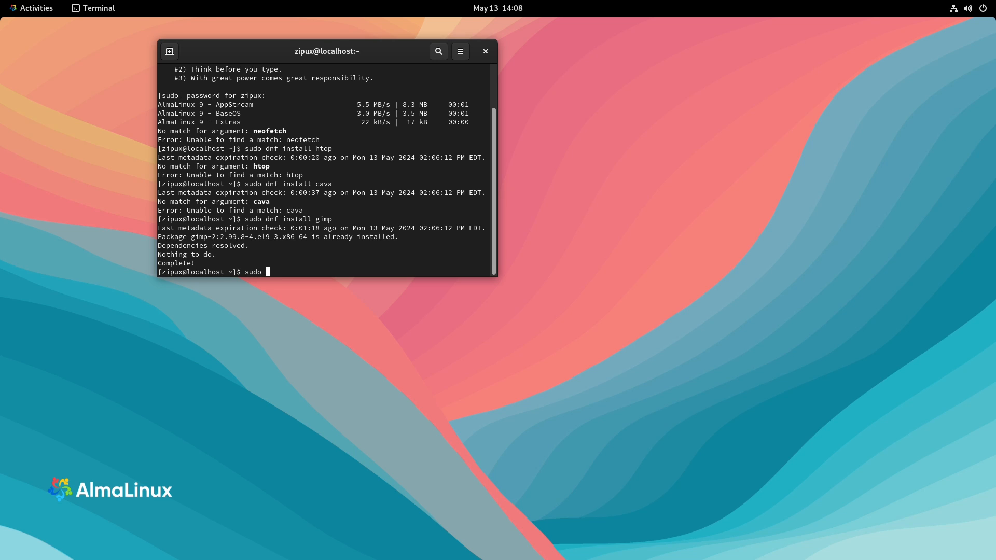
text(dnf install inks)
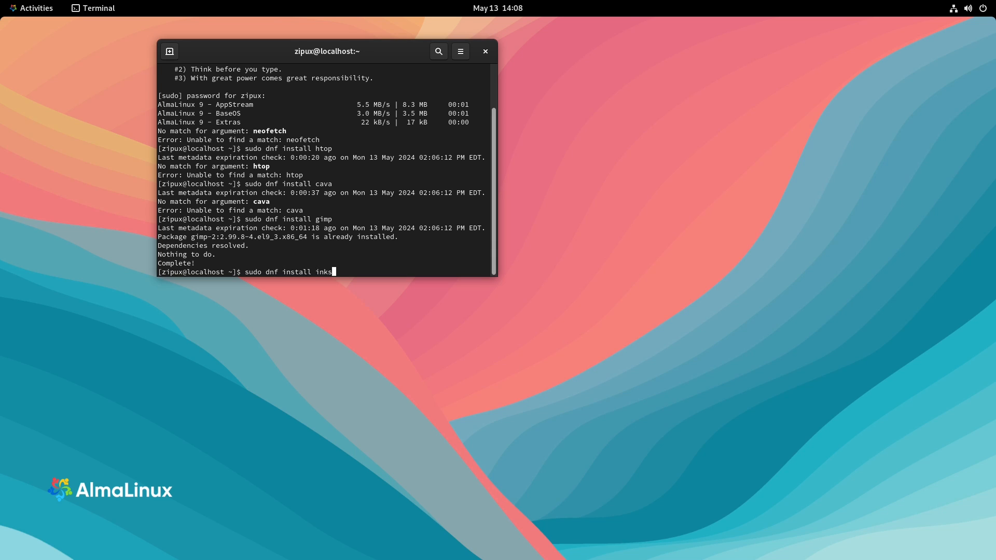
key(Return)
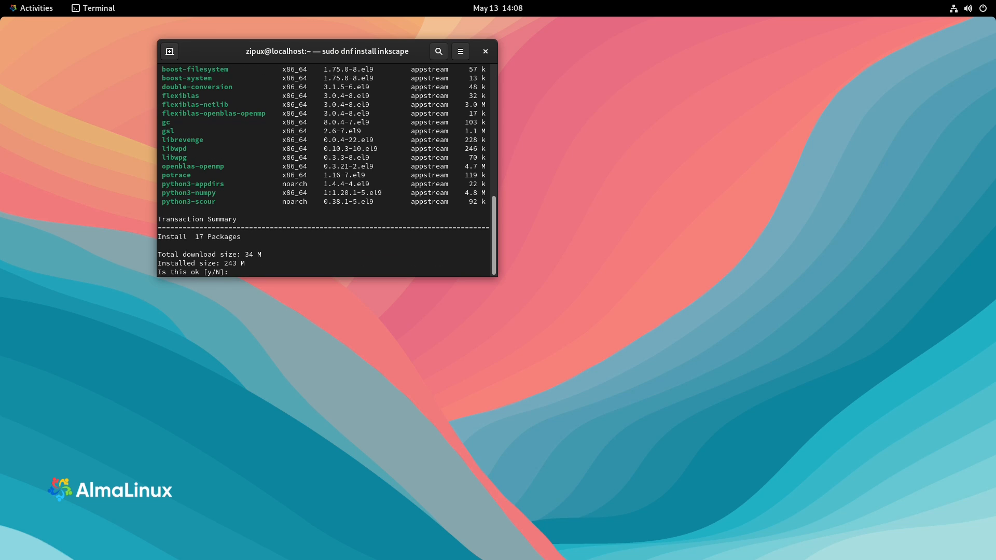
text(y)
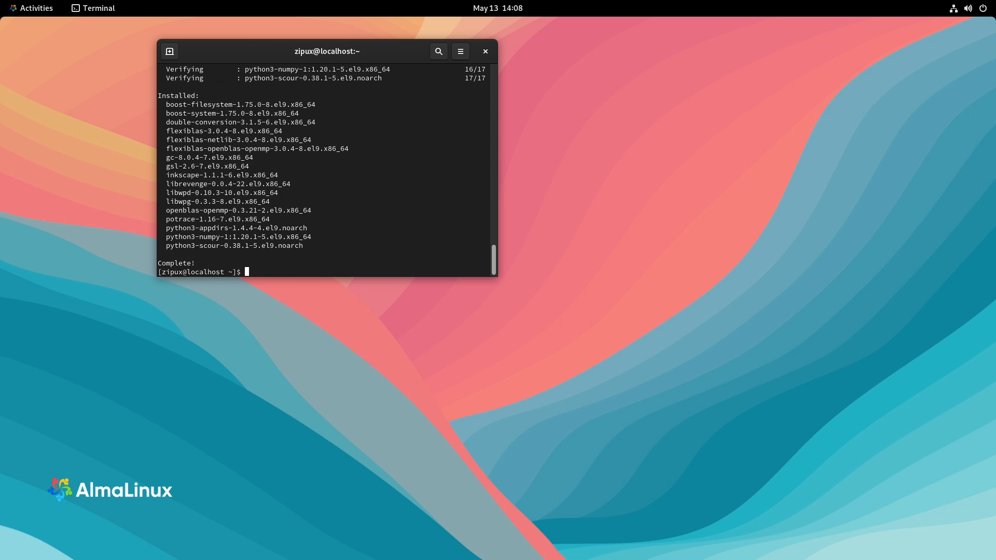
text(inkscape)
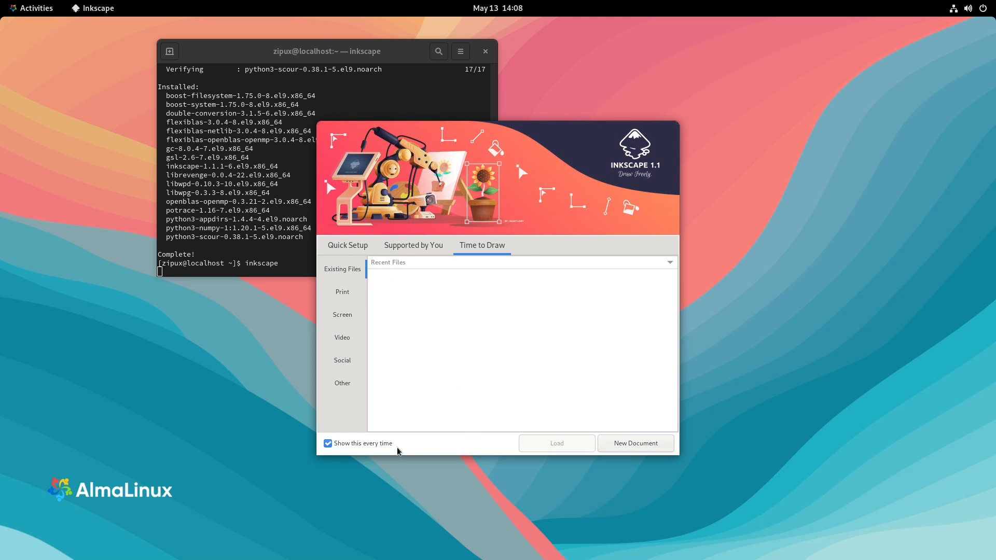
Step: Disable the welcome screen, start a new document, and view About Inkscape showing version 1.1.1
click(327, 443)
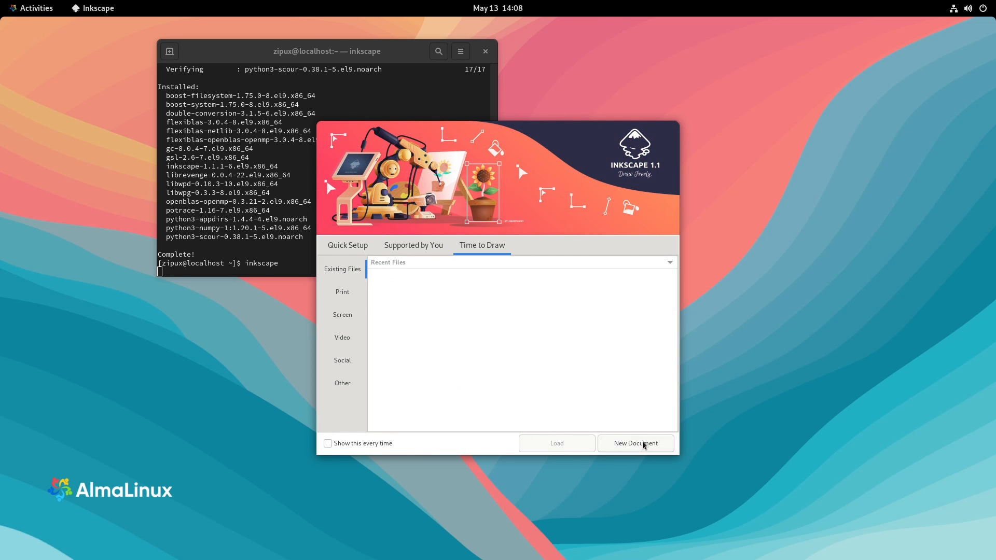
click(635, 443)
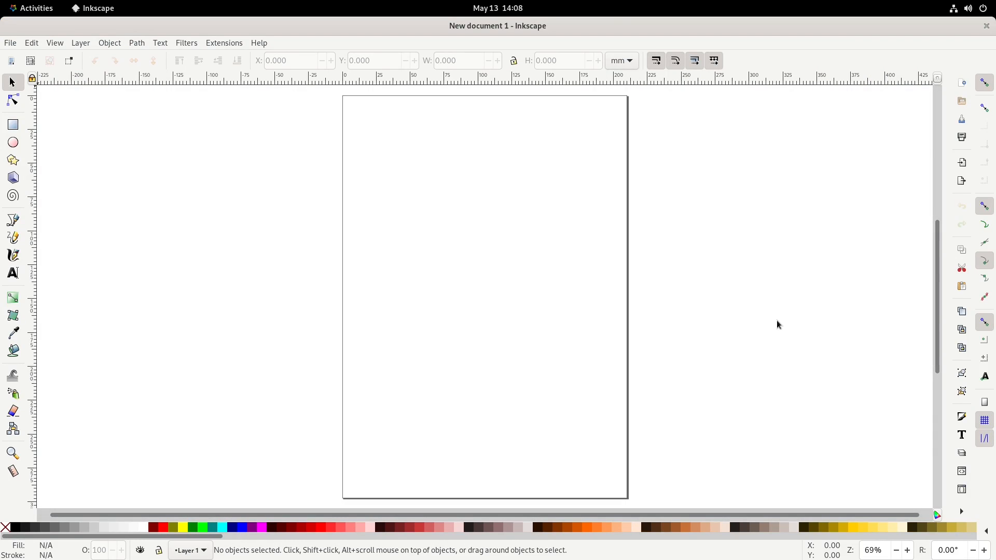
click(258, 42)
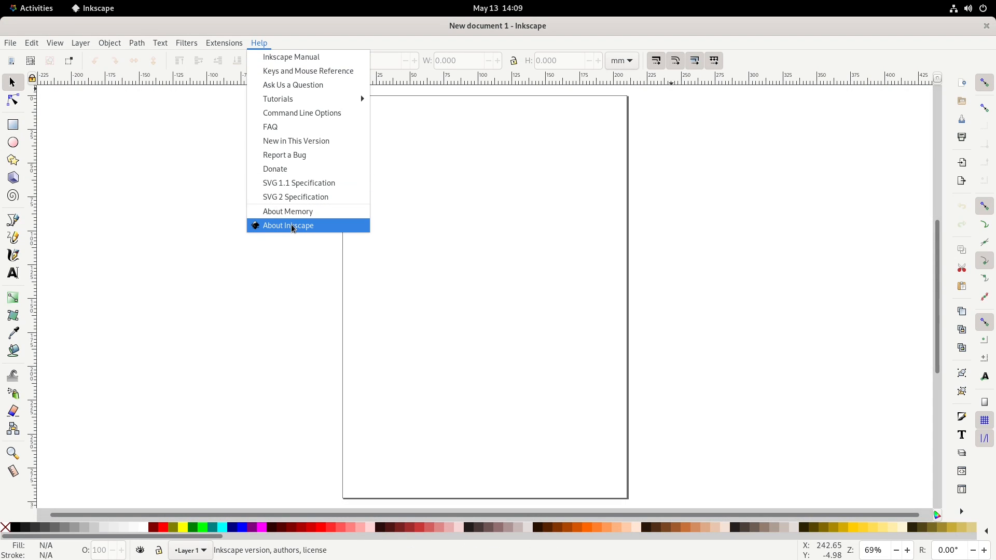
click(287, 225)
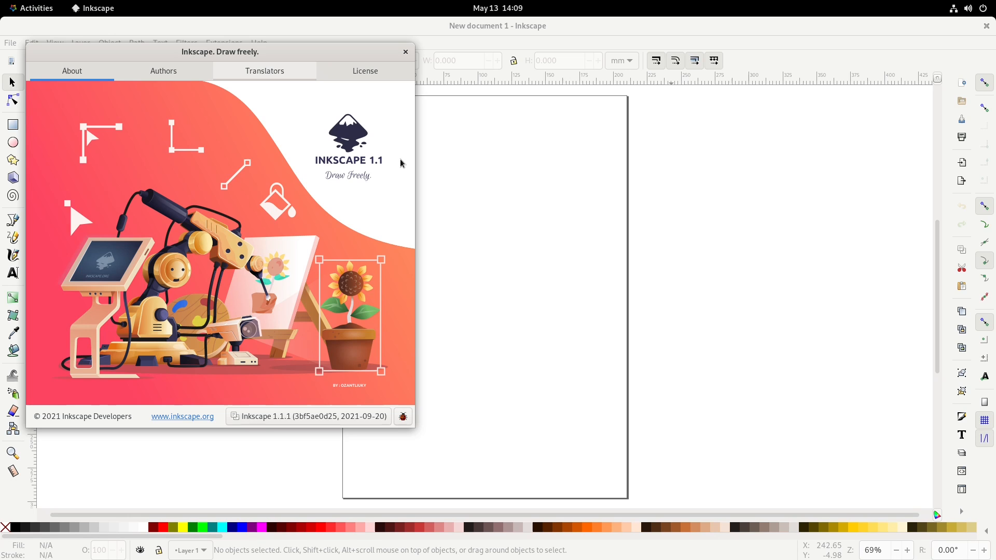
click(406, 52)
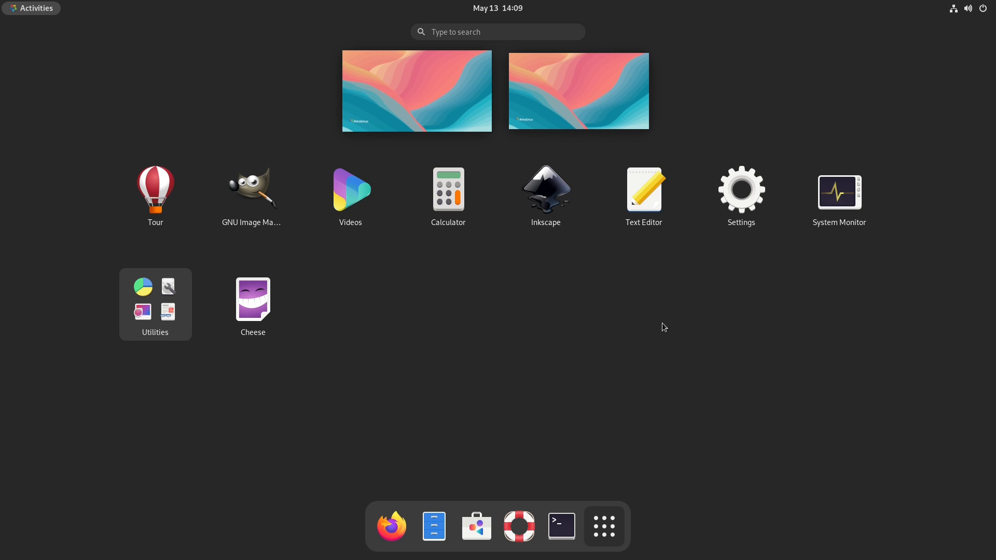
Step: Set the dark blue paint splash wallpaper in Settings and show the About page for AlmaLinux 9.4
click(740, 189)
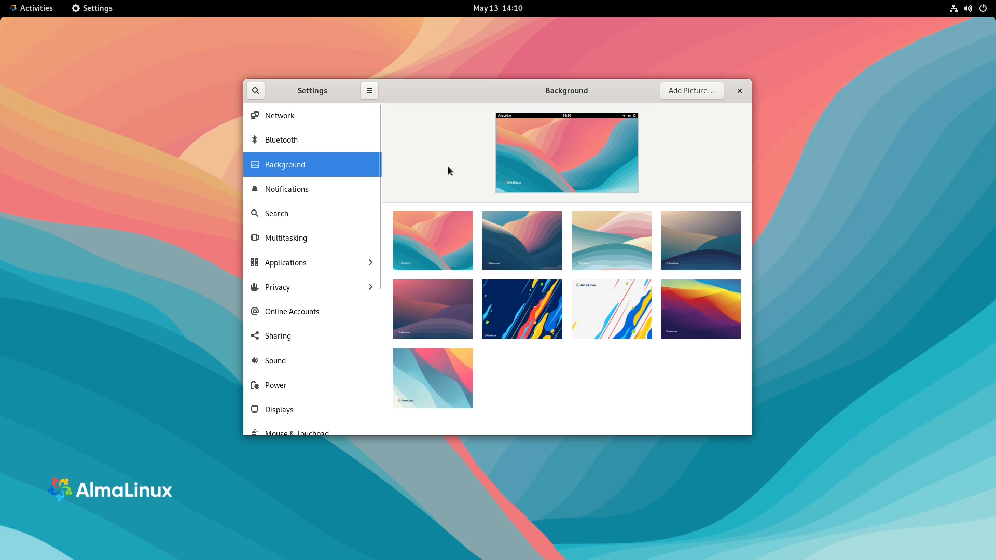
mouse_move(552, 345)
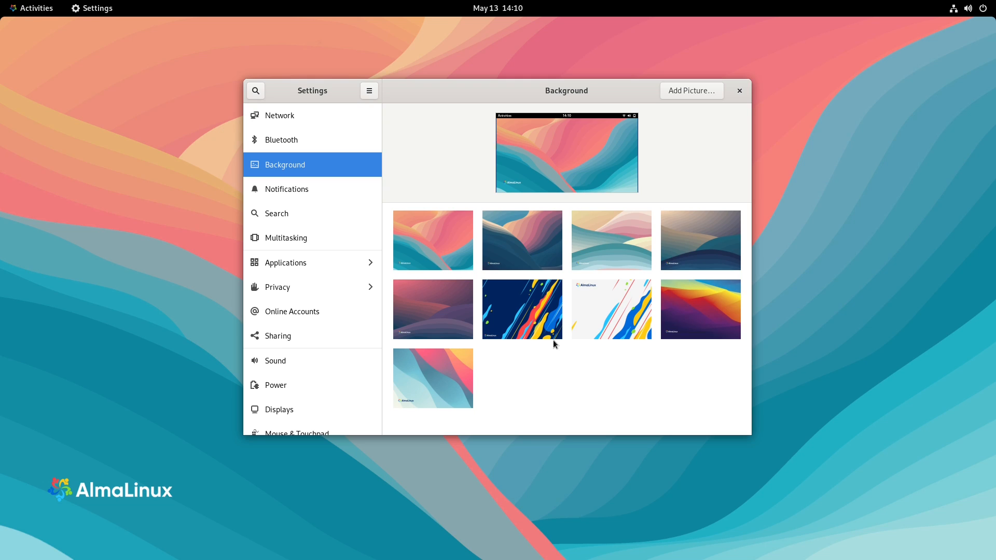
click(700, 239)
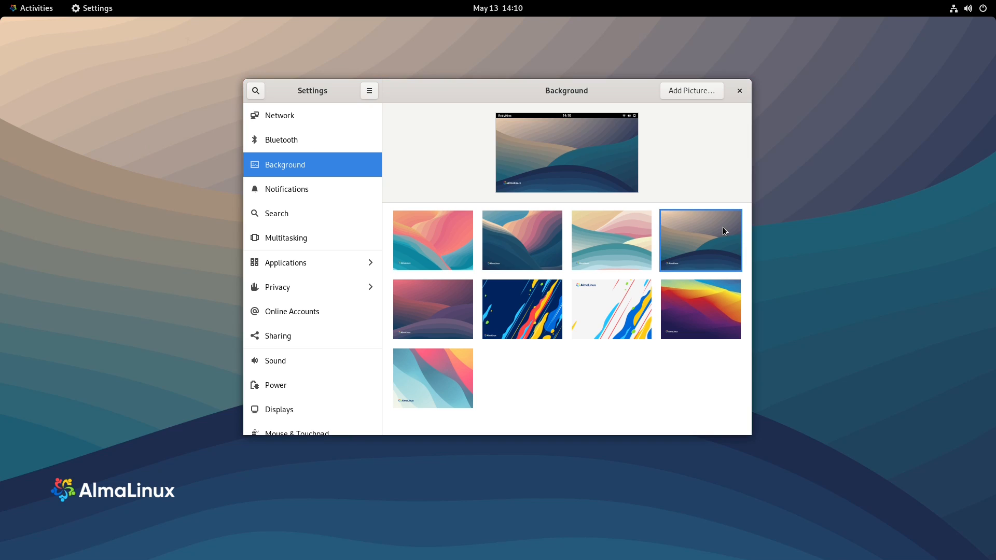
click(522, 309)
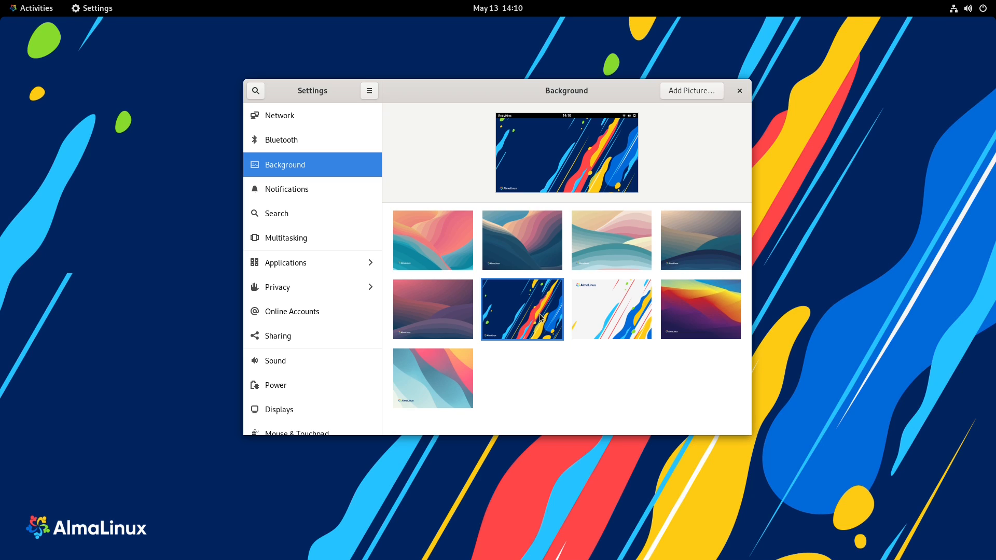
click(275, 423)
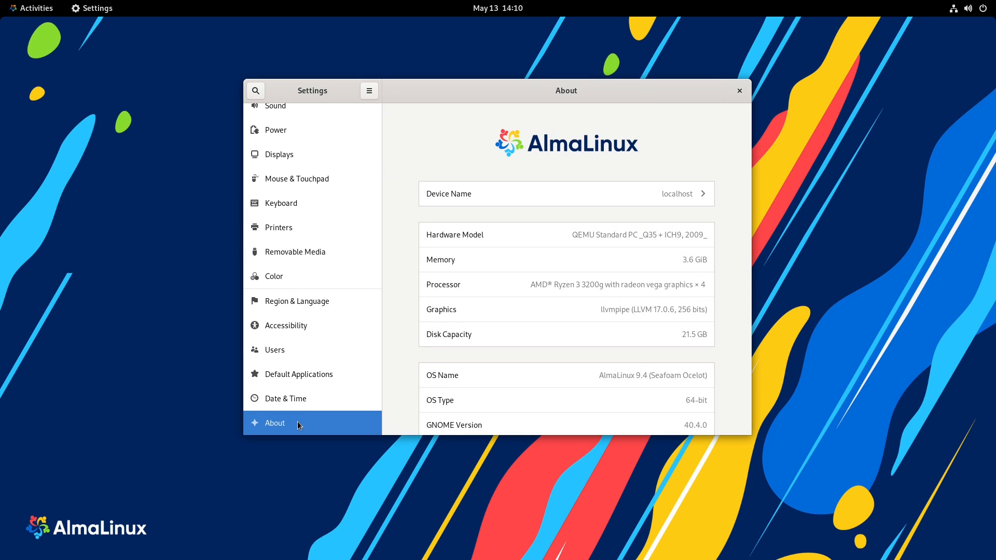
scroll(down, 3)
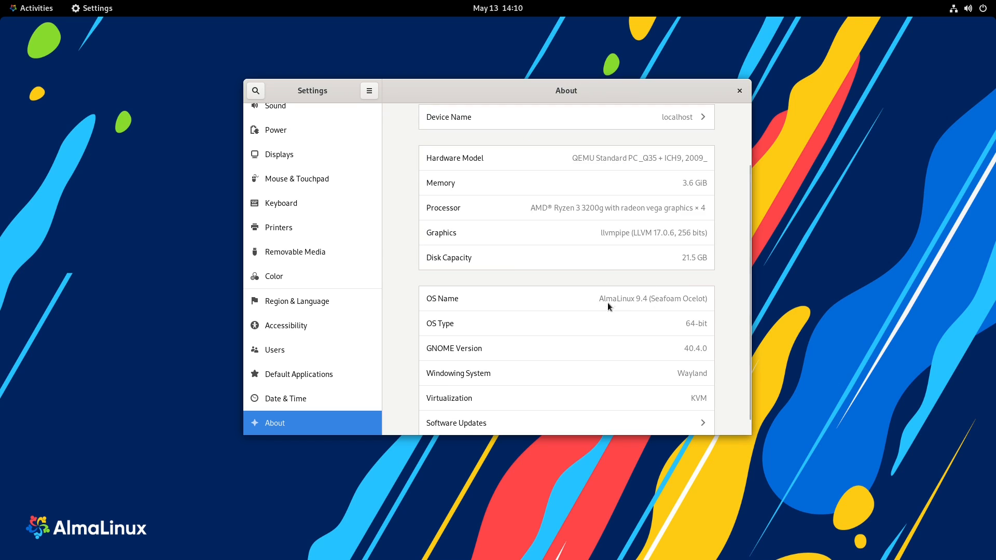
mouse_move(399, 290)
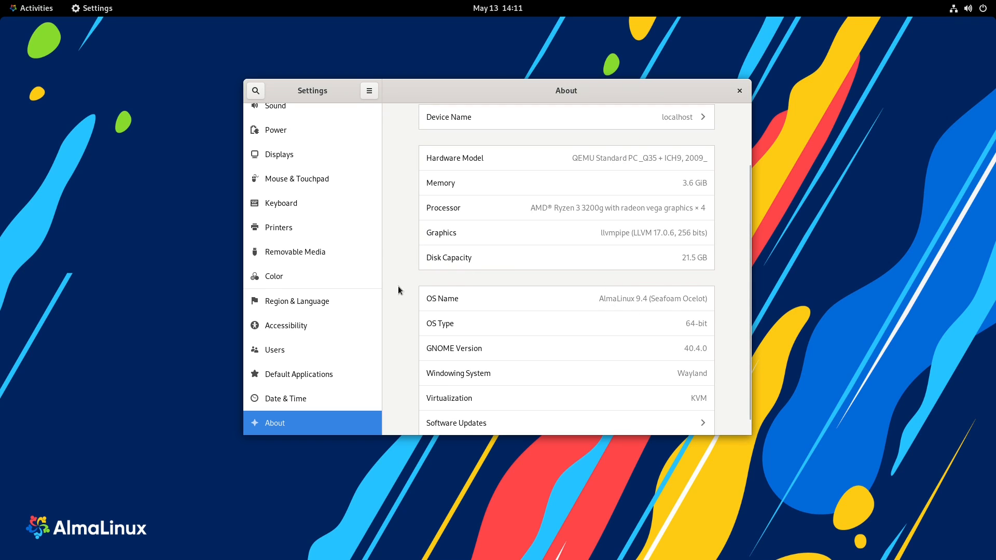
scroll(down, 3)
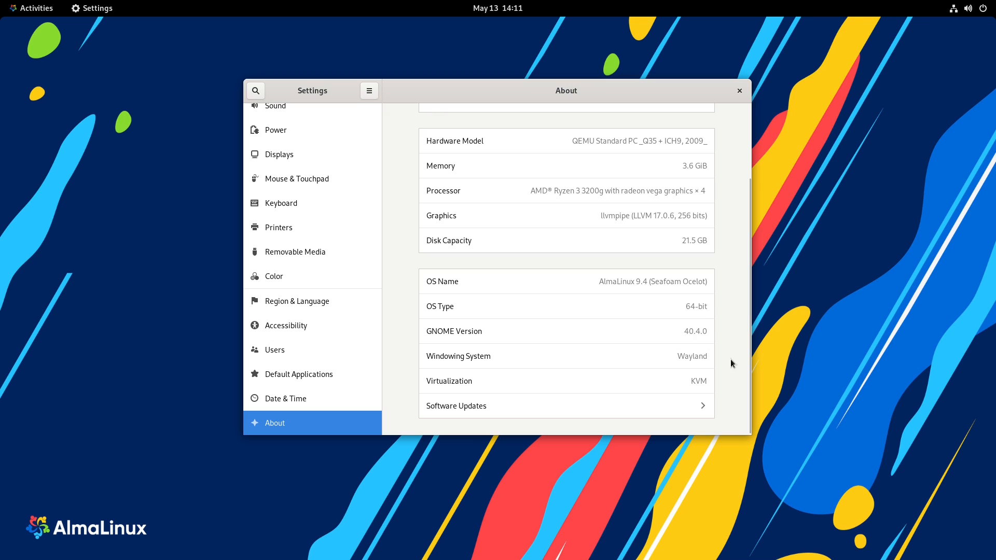
mouse_move(737, 360)
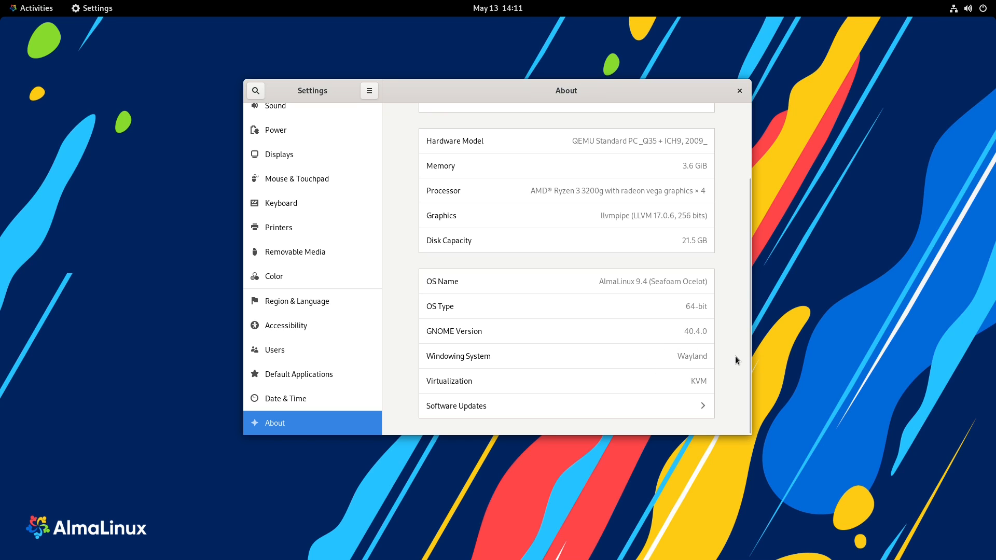
click(30, 7)
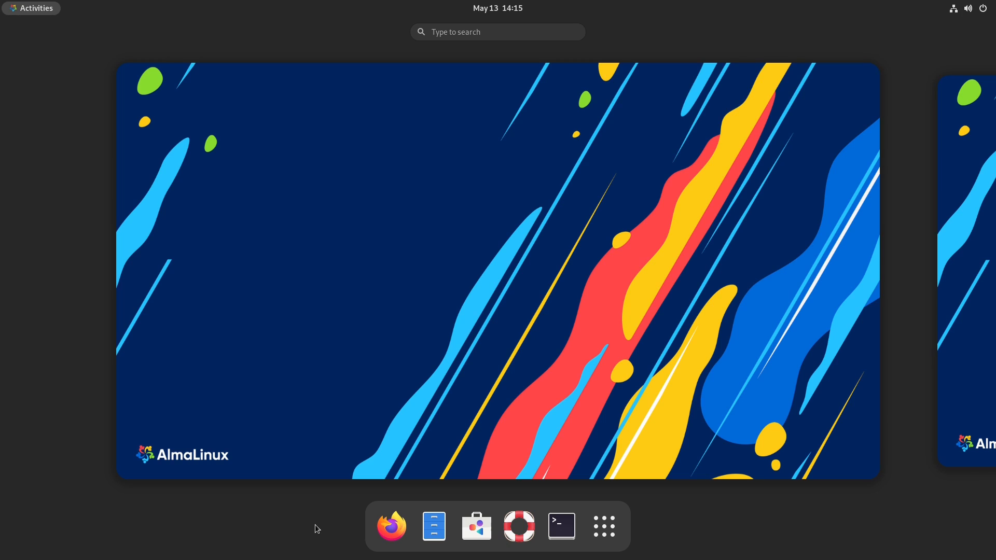
mouse_move(330, 513)
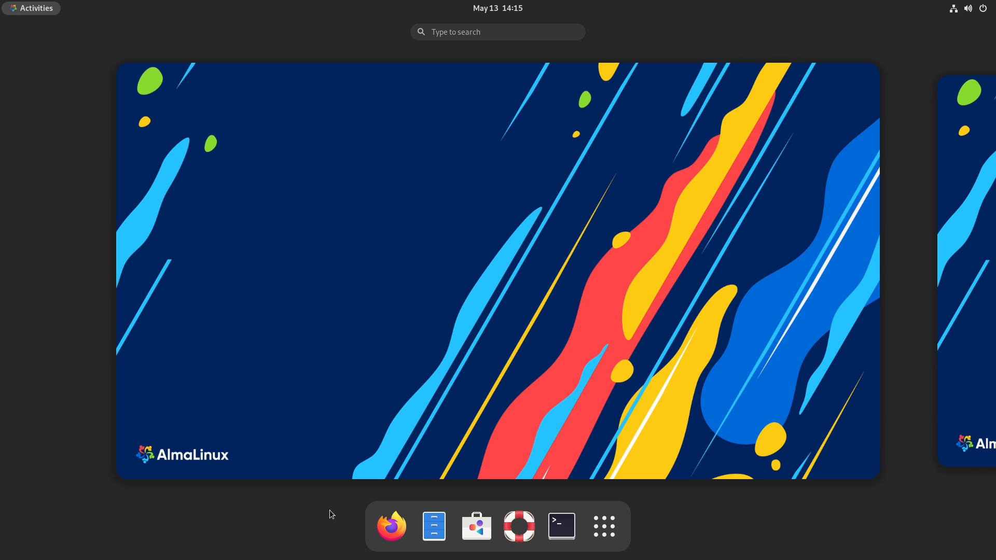